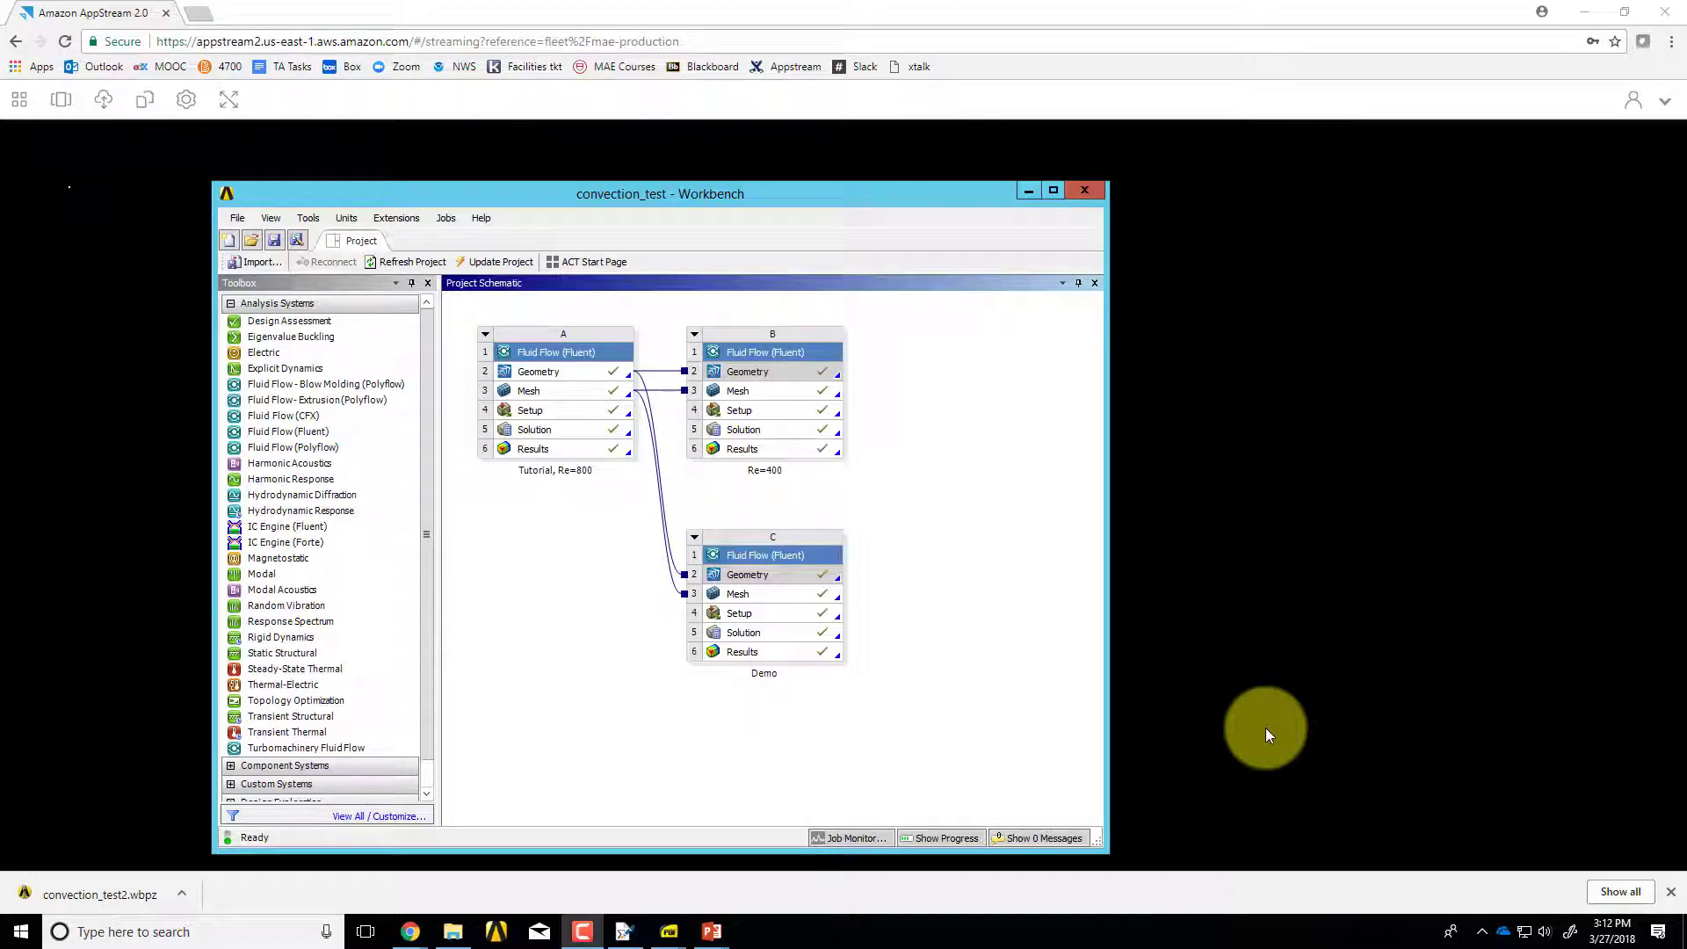
pyautogui.moveTo(1068, 732)
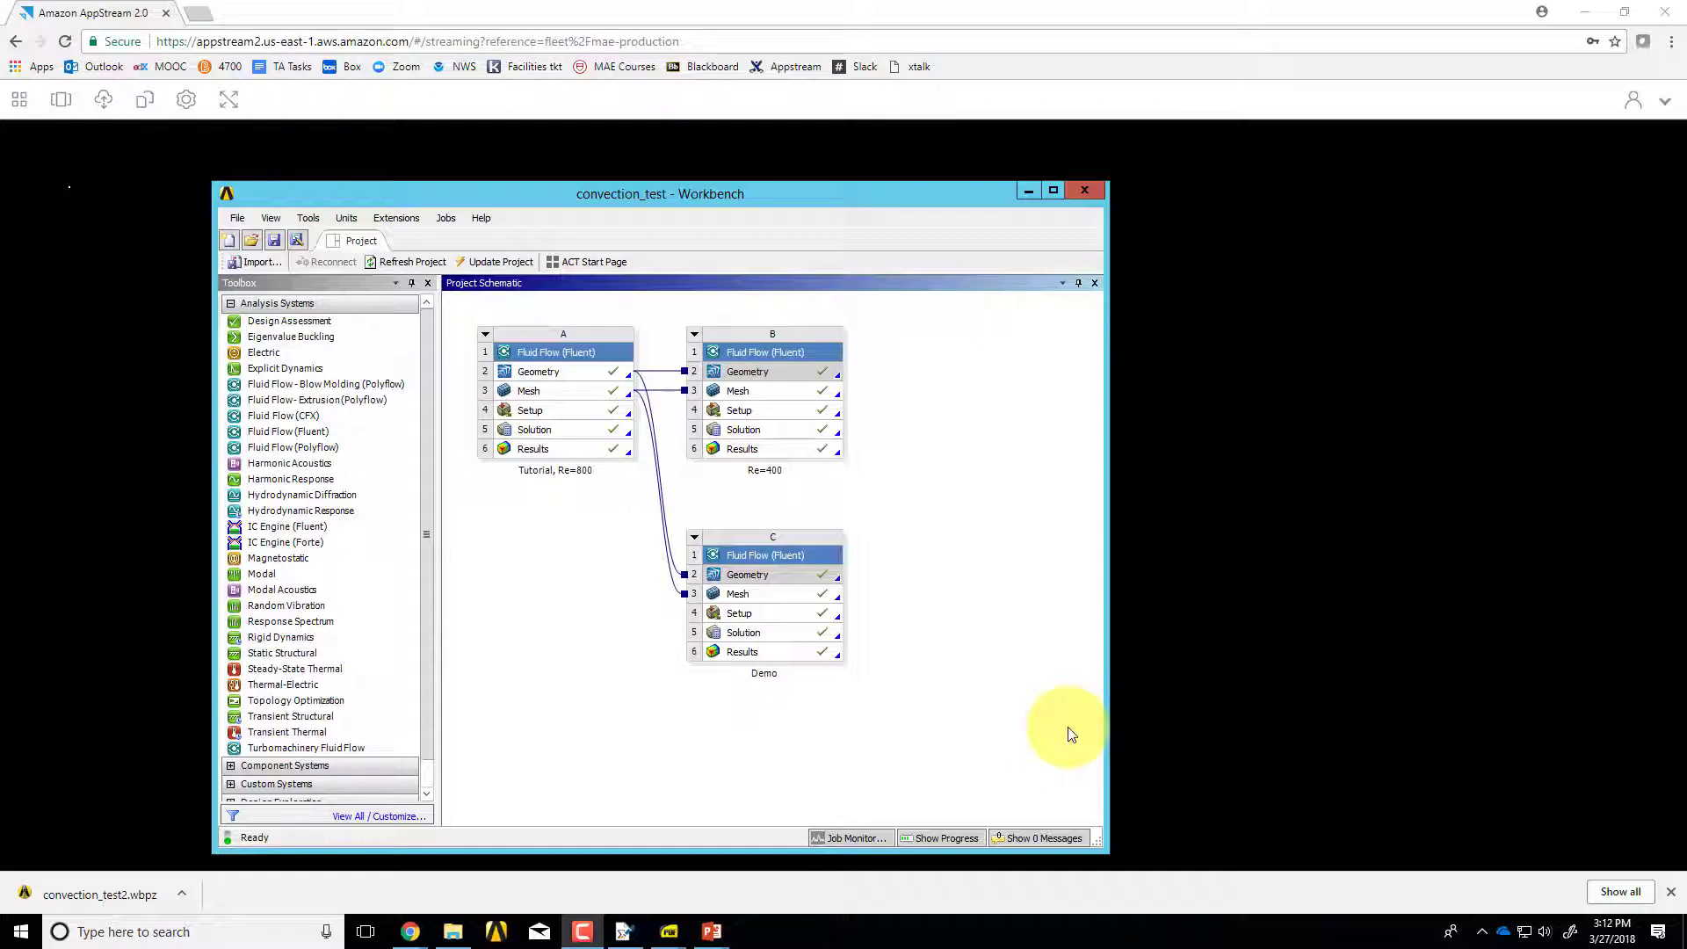
pyautogui.moveTo(935, 678)
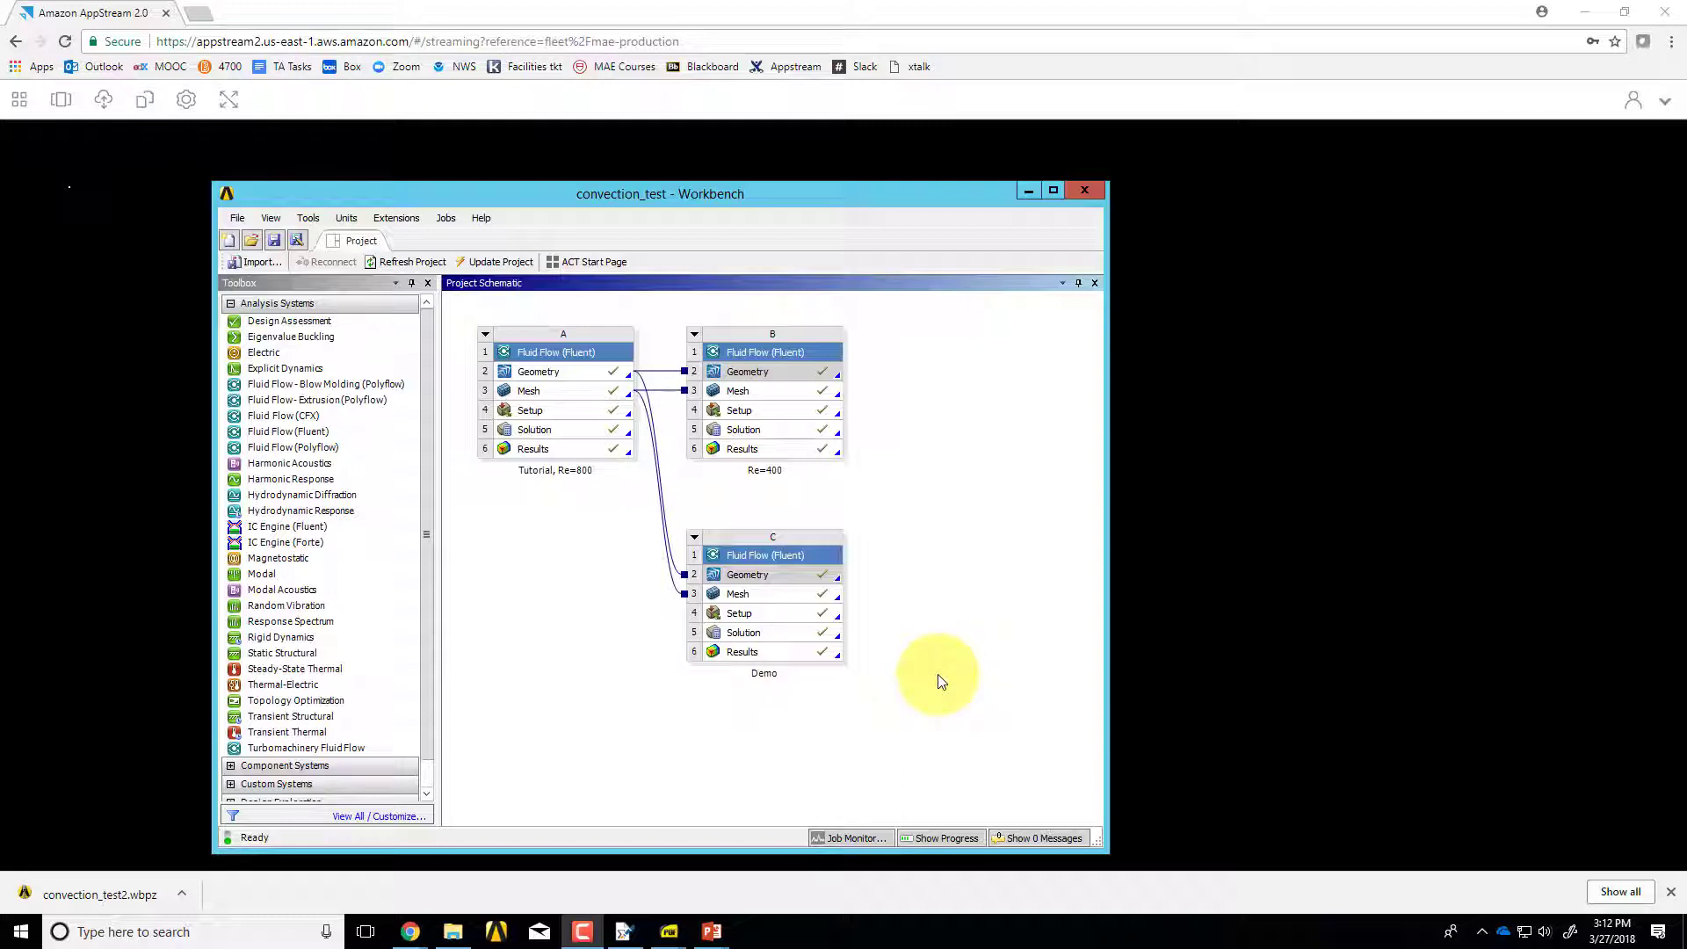
pyautogui.moveTo(608, 555)
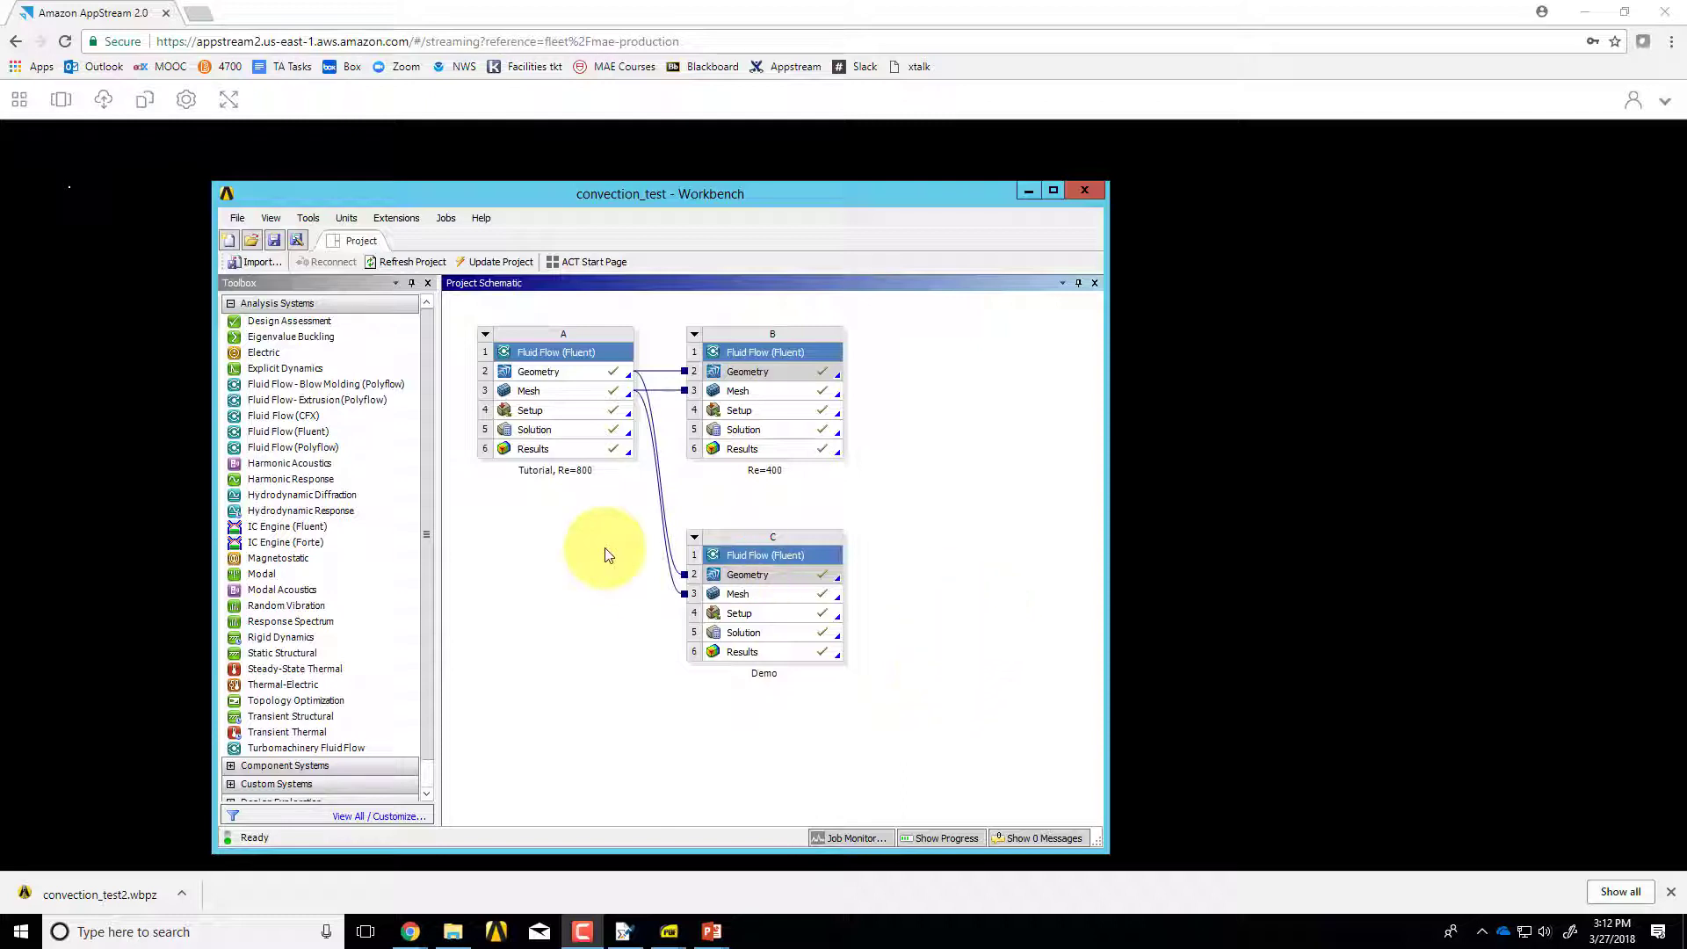
pyautogui.moveTo(384, 312)
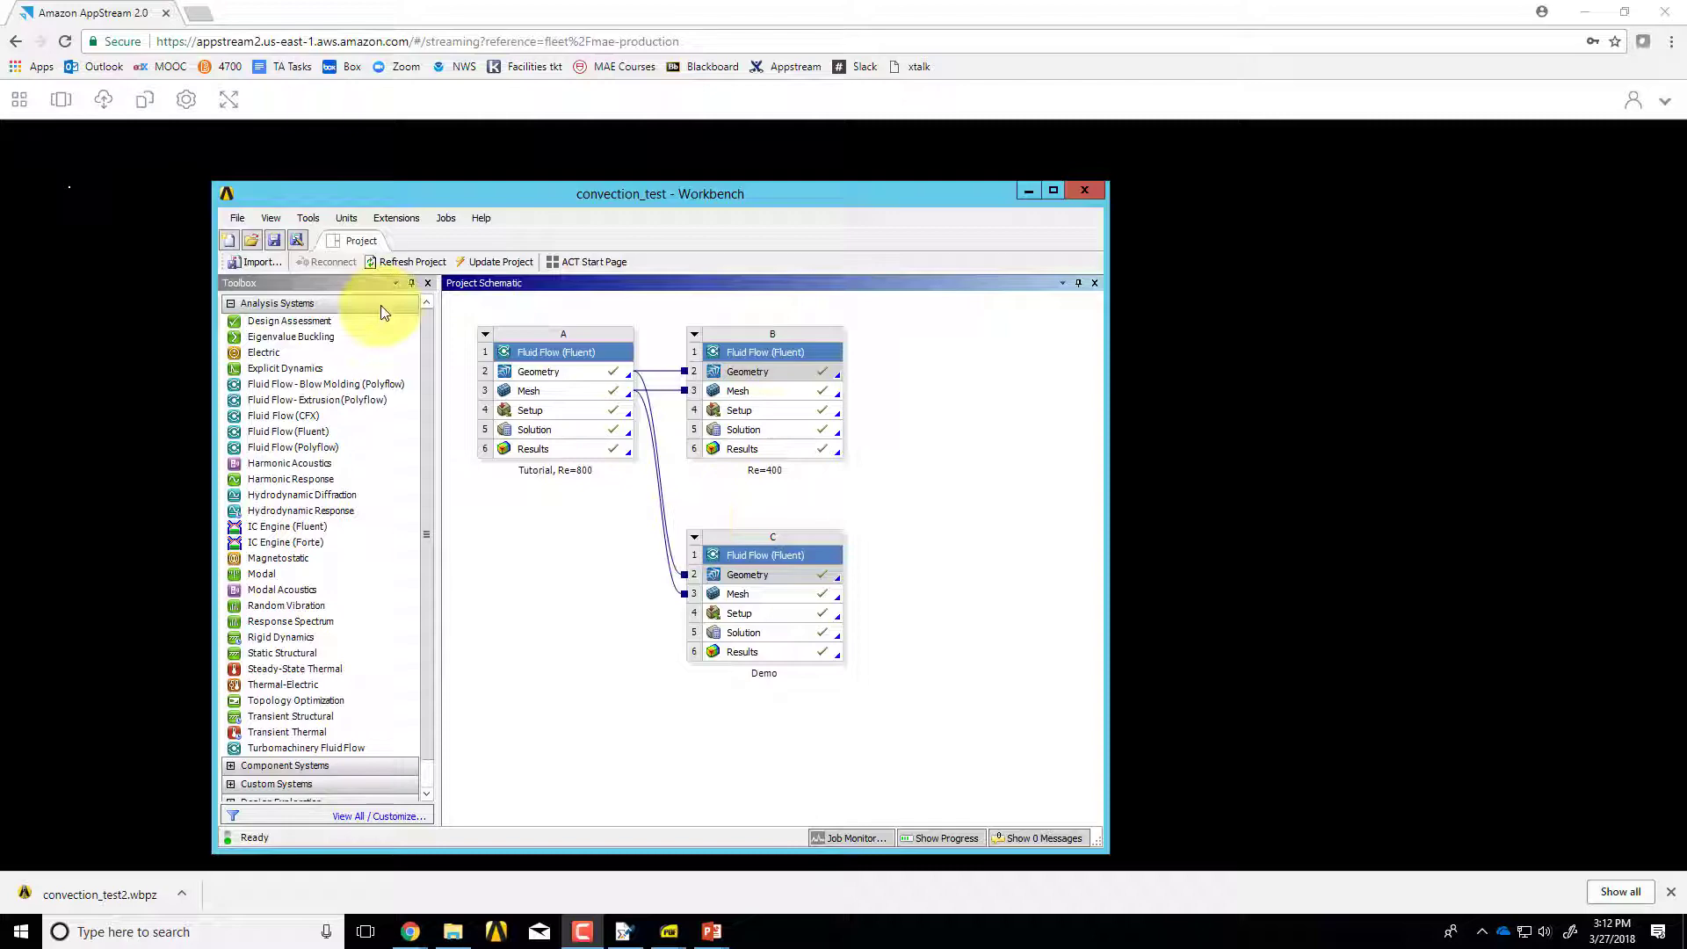
# - Save the project as a Workbench archive named blah.wbpz in the convection folder
pyautogui.click(235, 217)
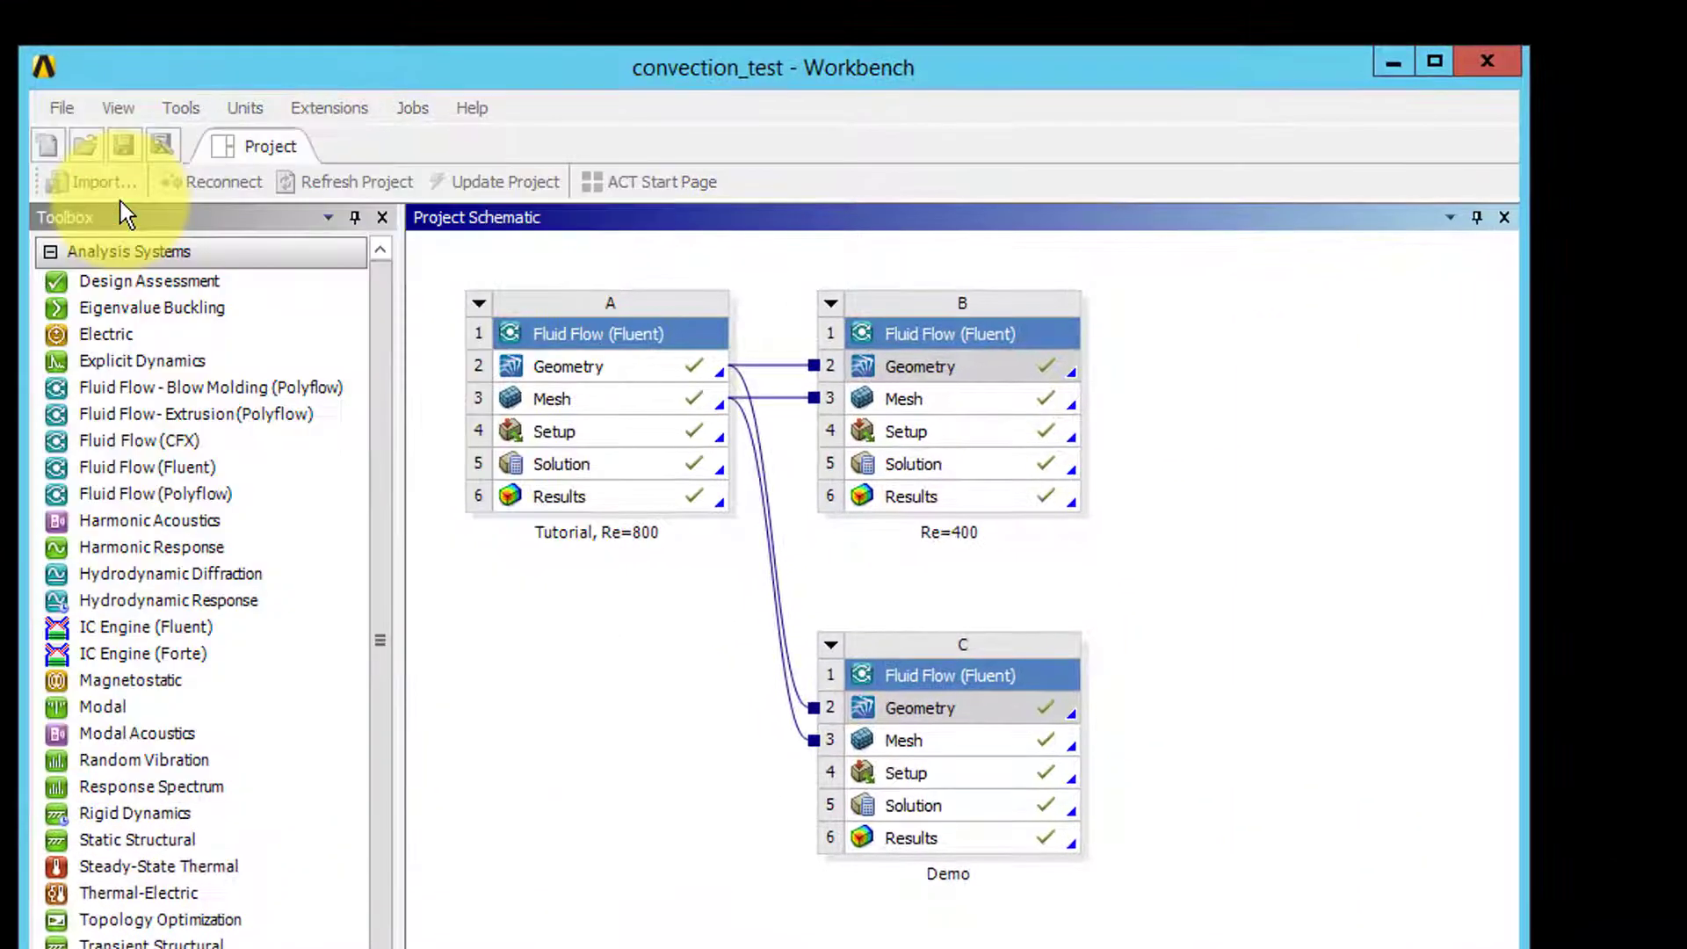
pyautogui.click(61, 108)
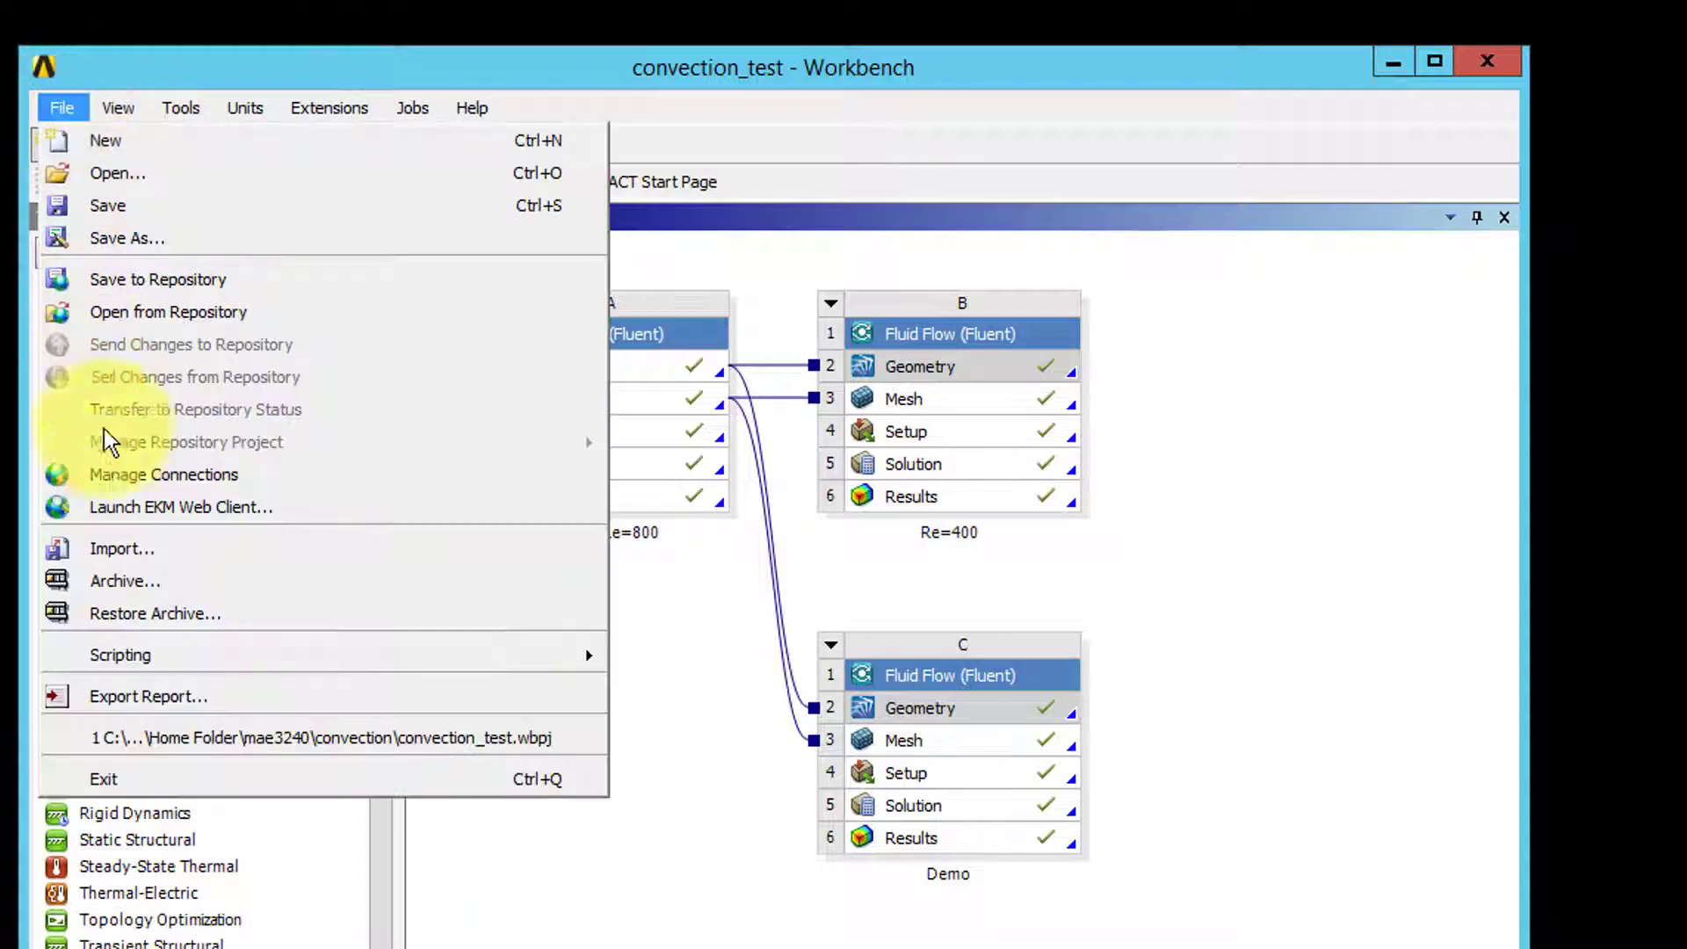
pyautogui.click(124, 581)
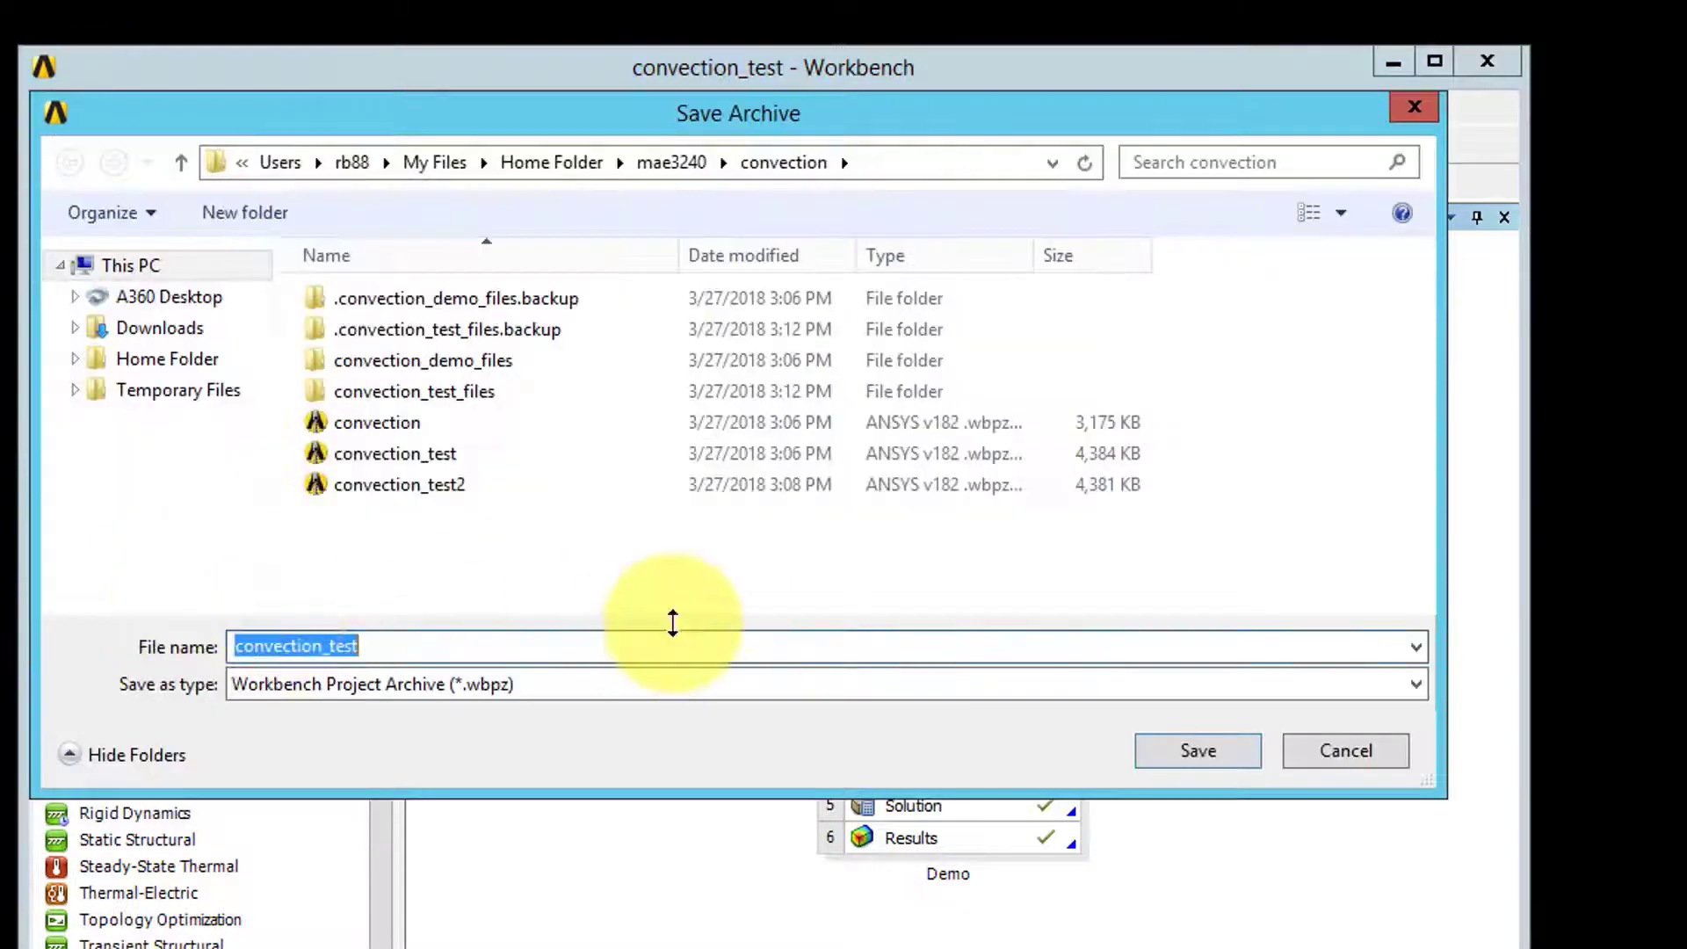
pyautogui.write('b')
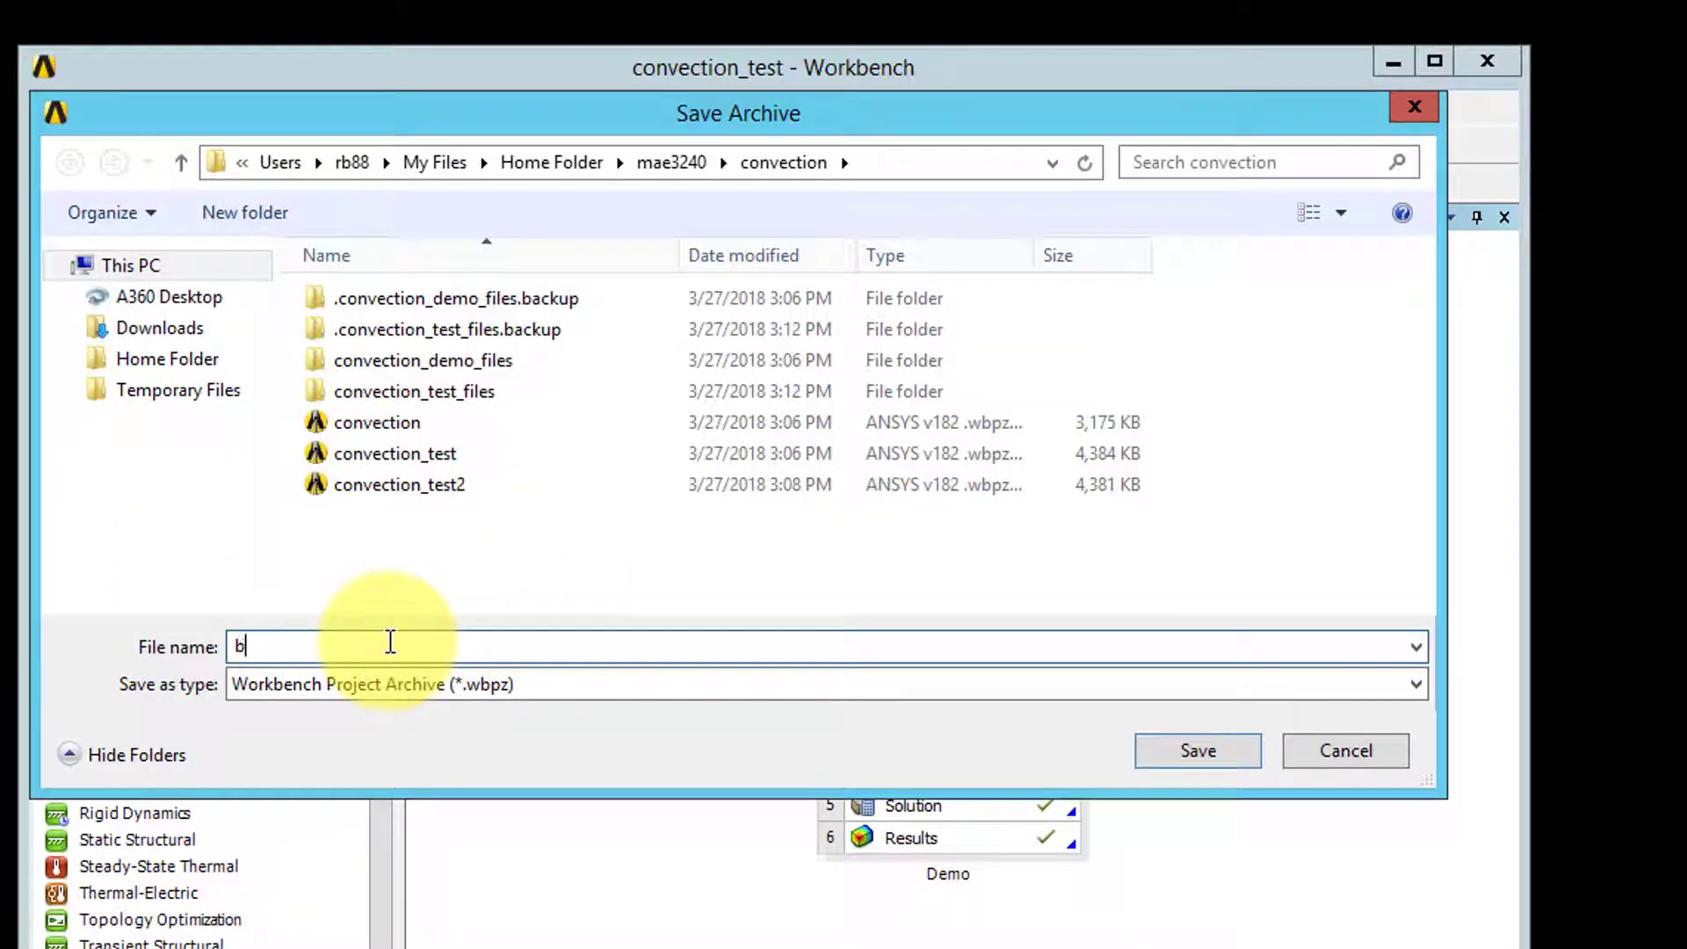
pyautogui.write('lah')
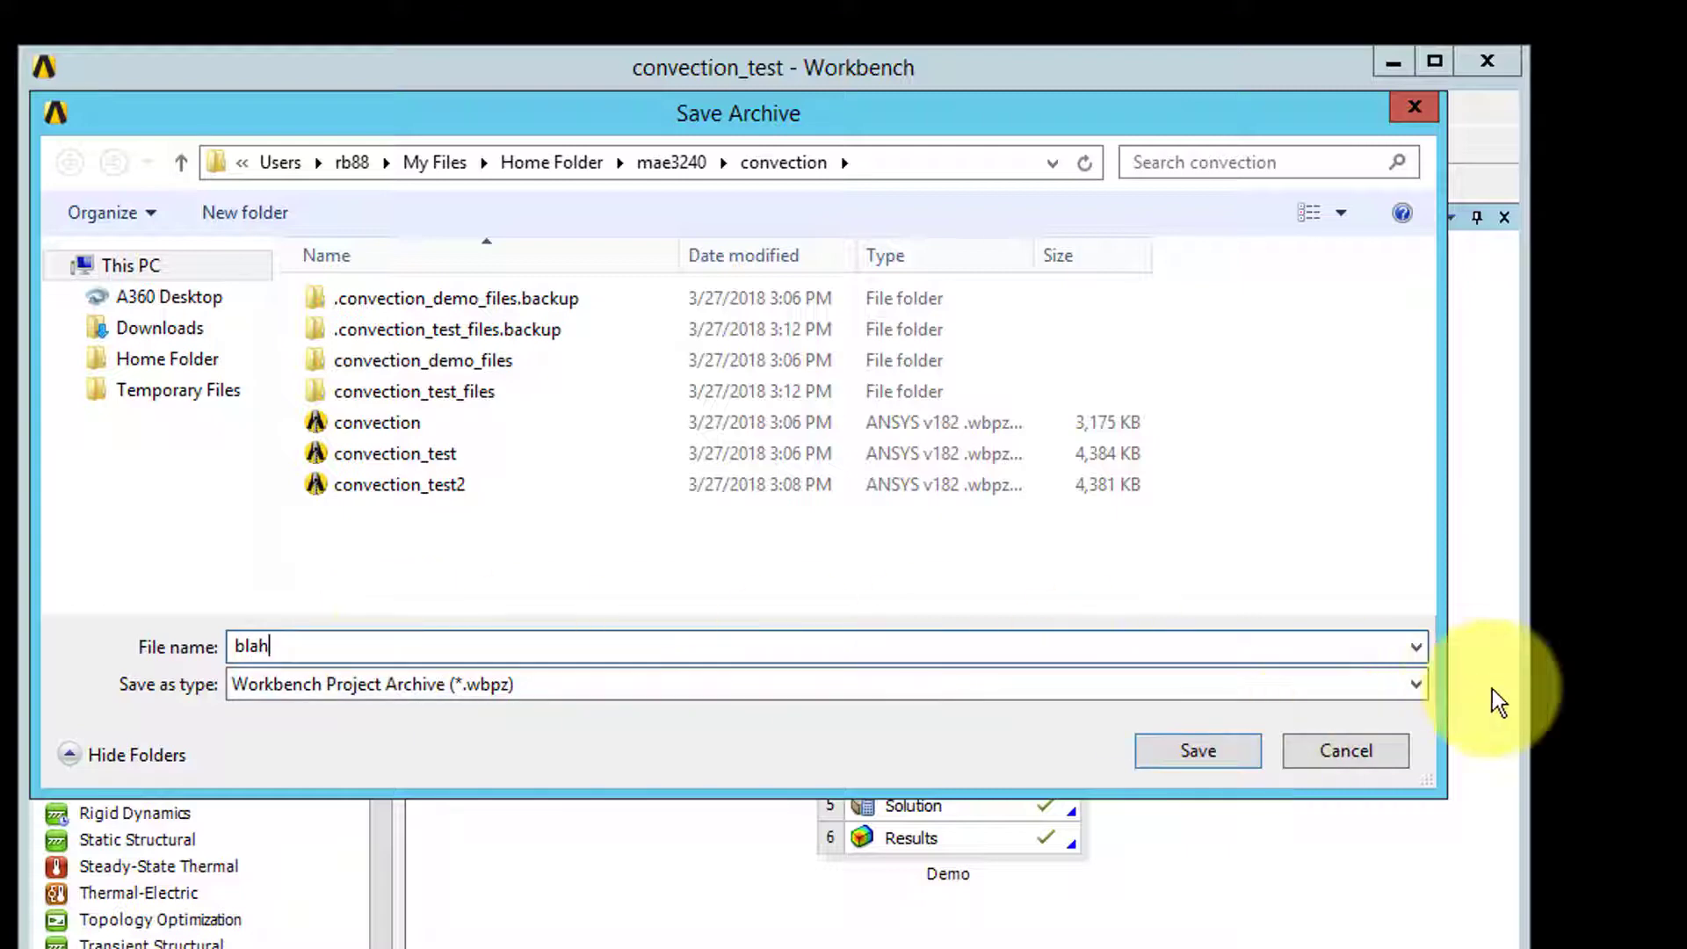
pyautogui.click(1197, 749)
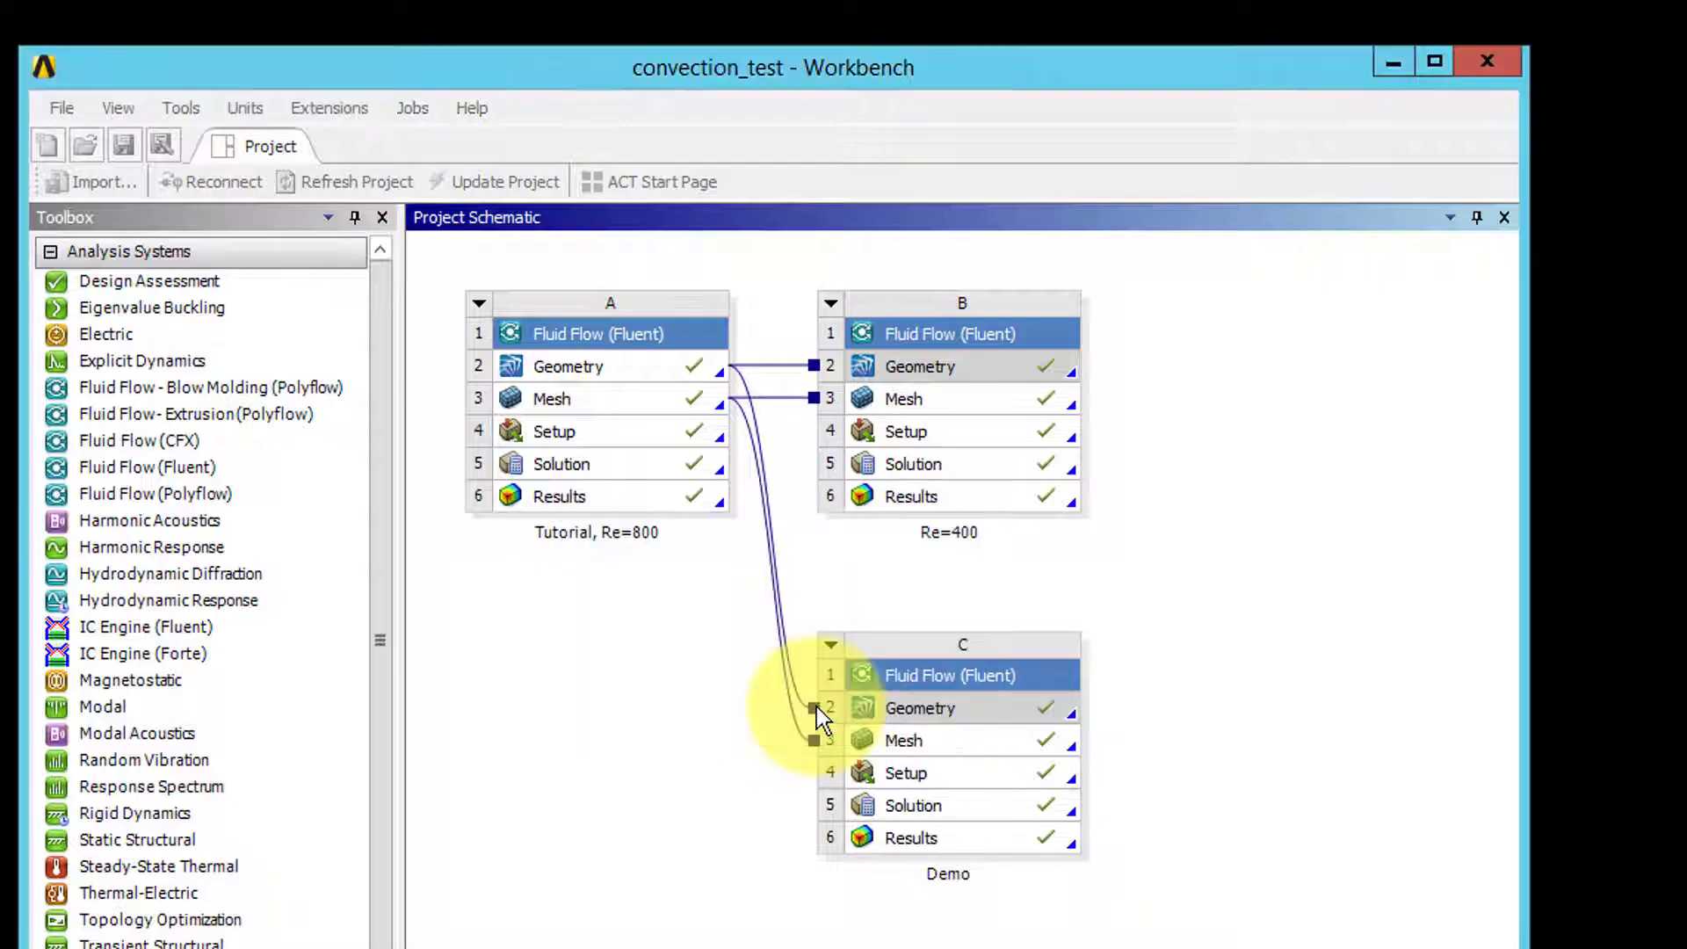
pyautogui.click(1432, 61)
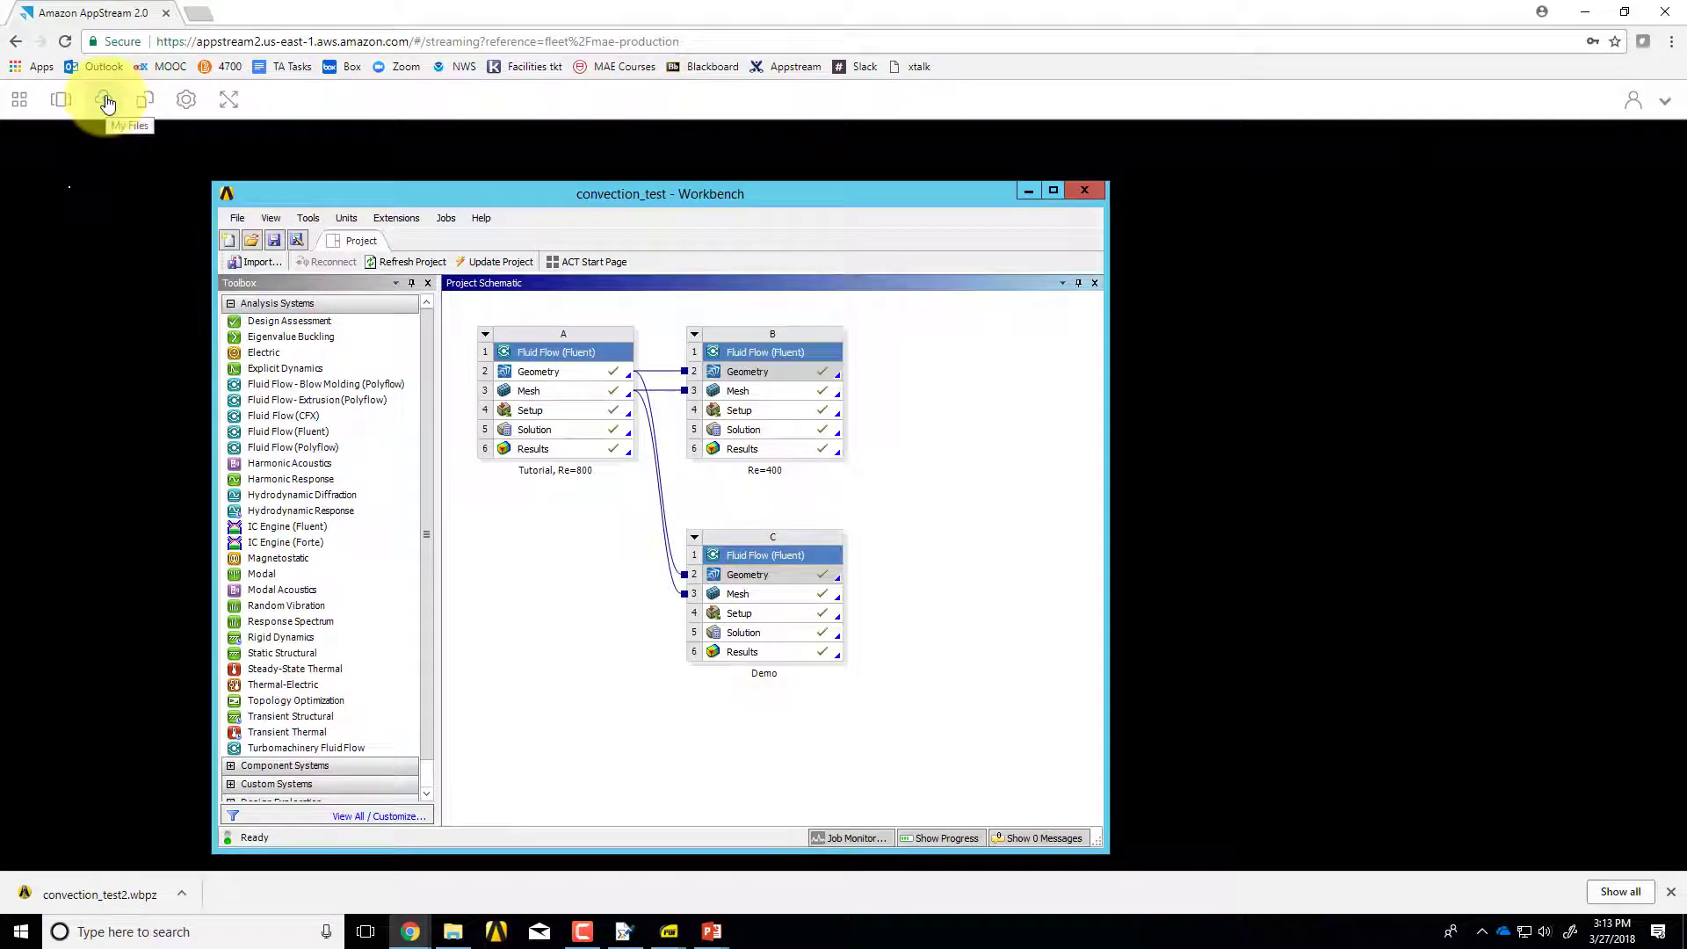
# - Download blah.wbpz from My Files mae3240 > convection to the local computer, then close the browser
pyautogui.click(106, 100)
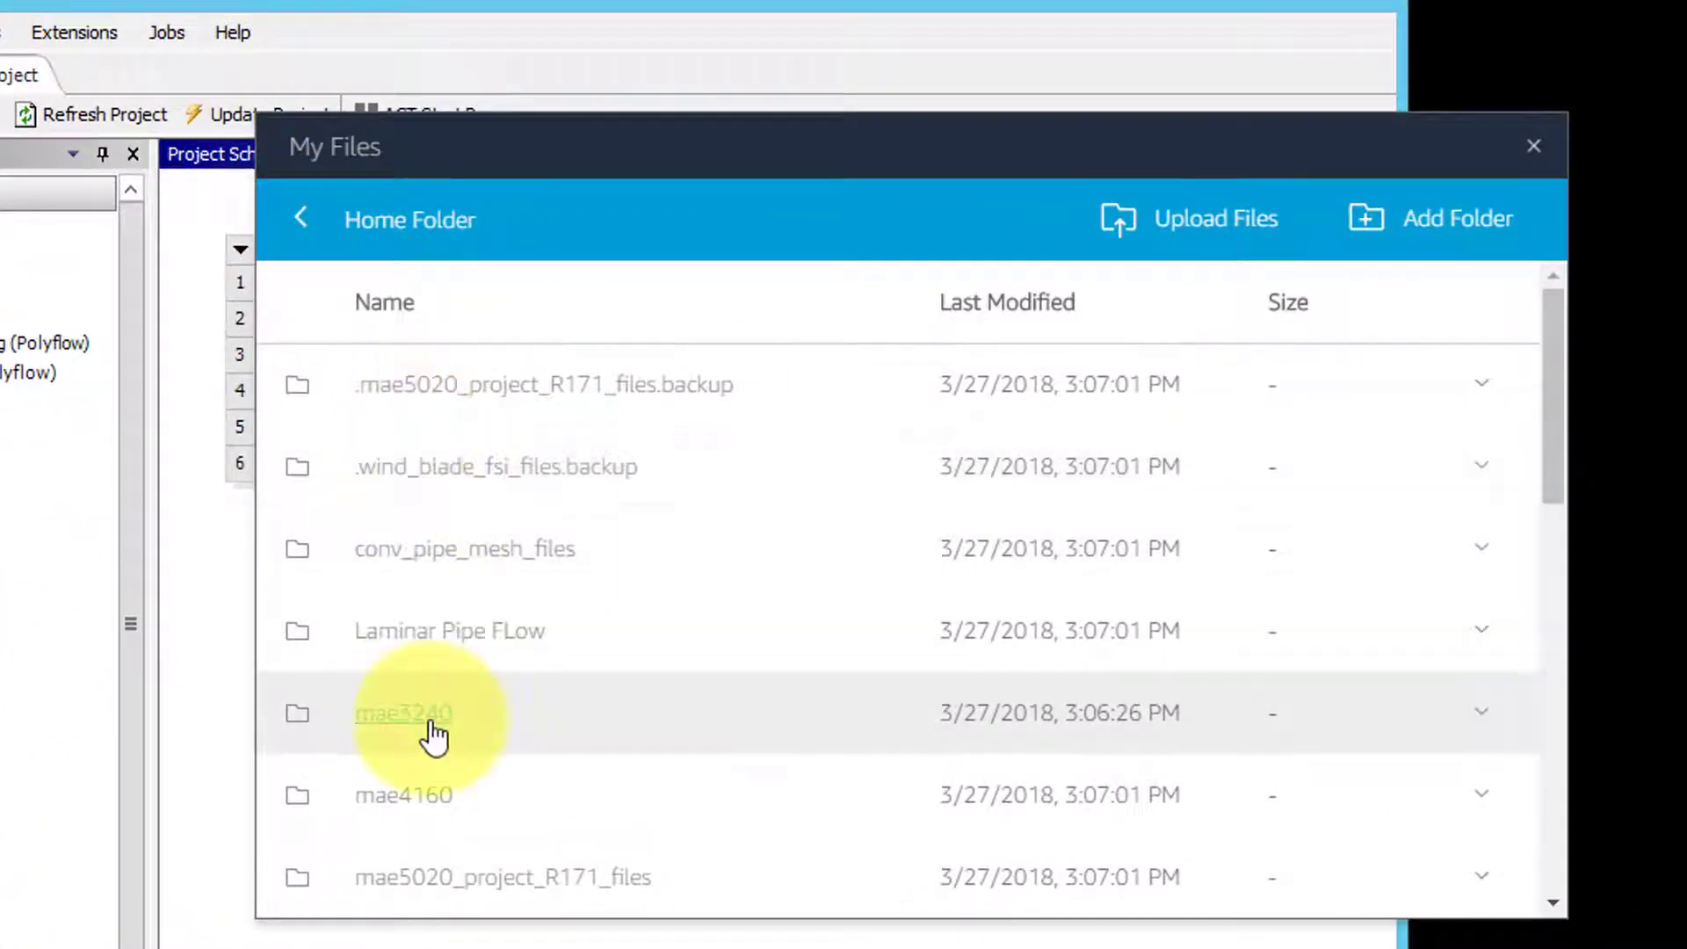
pyautogui.click(402, 713)
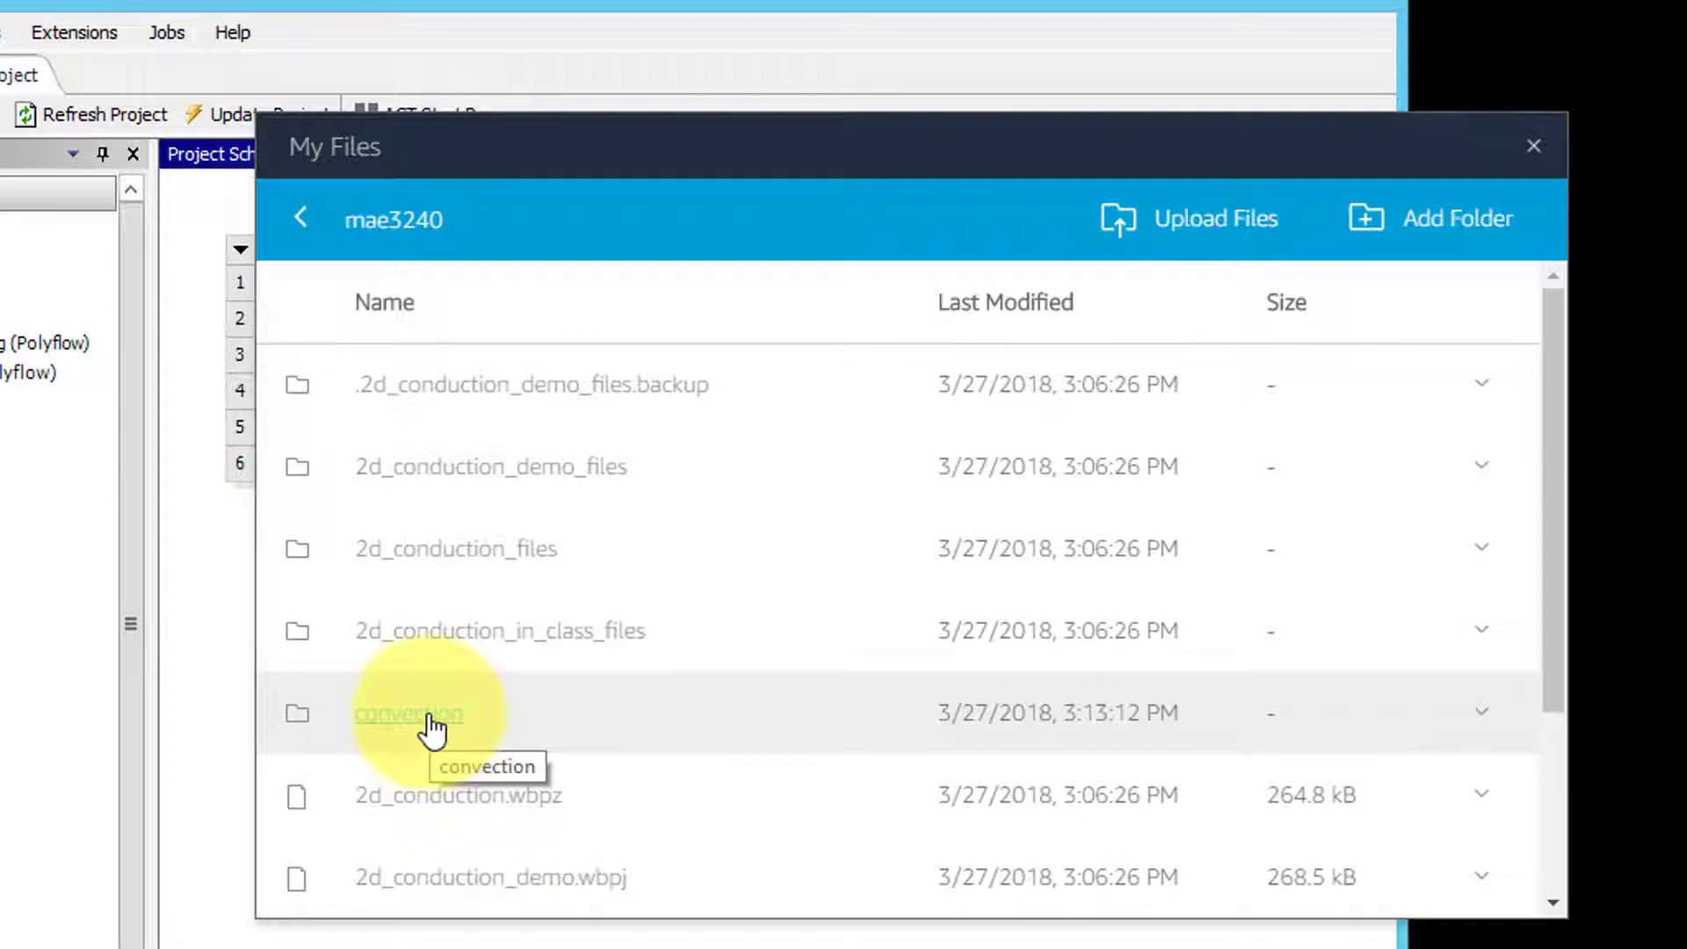
pyautogui.click(407, 712)
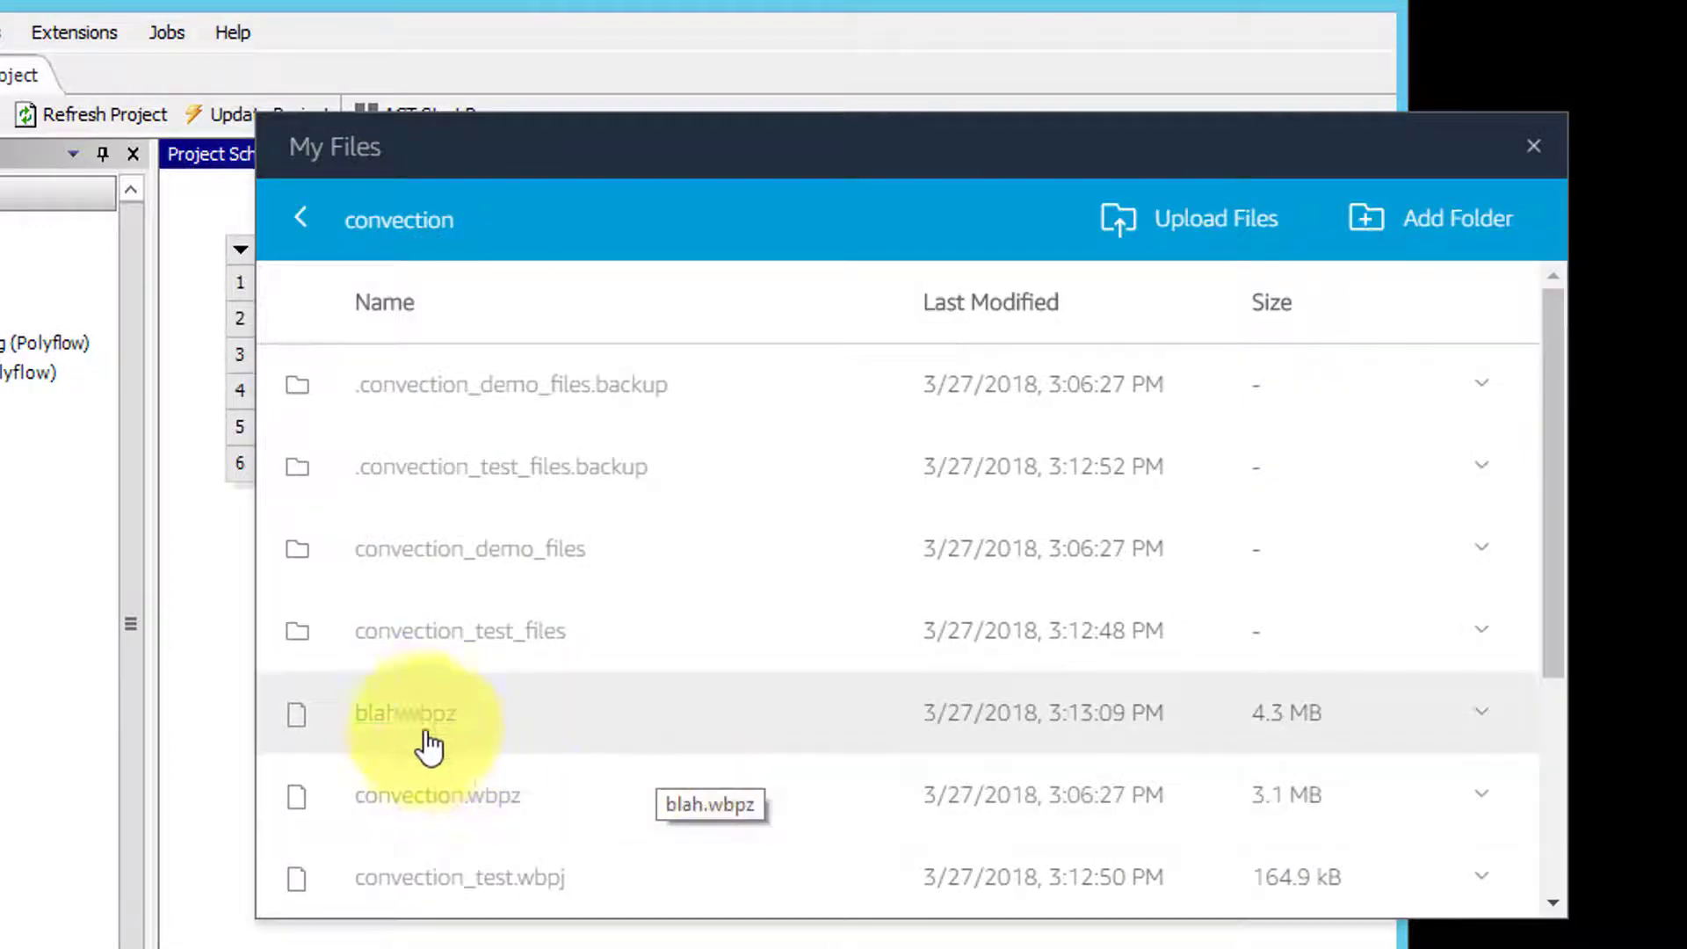
pyautogui.moveTo(1215, 720)
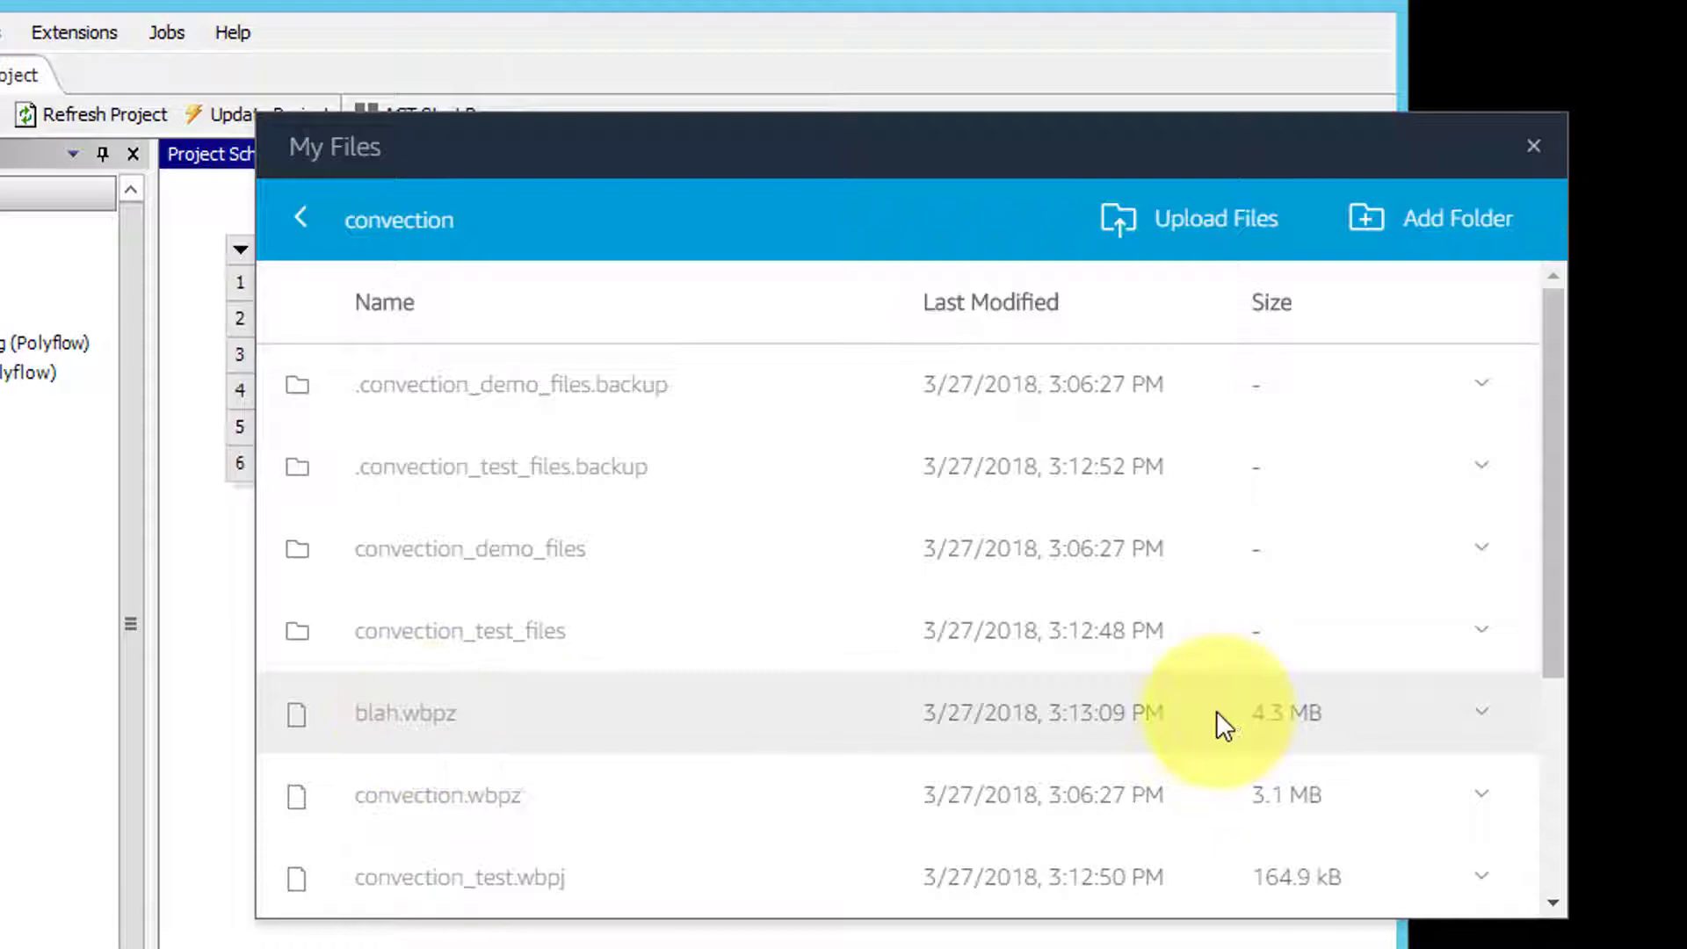
pyautogui.click(1480, 711)
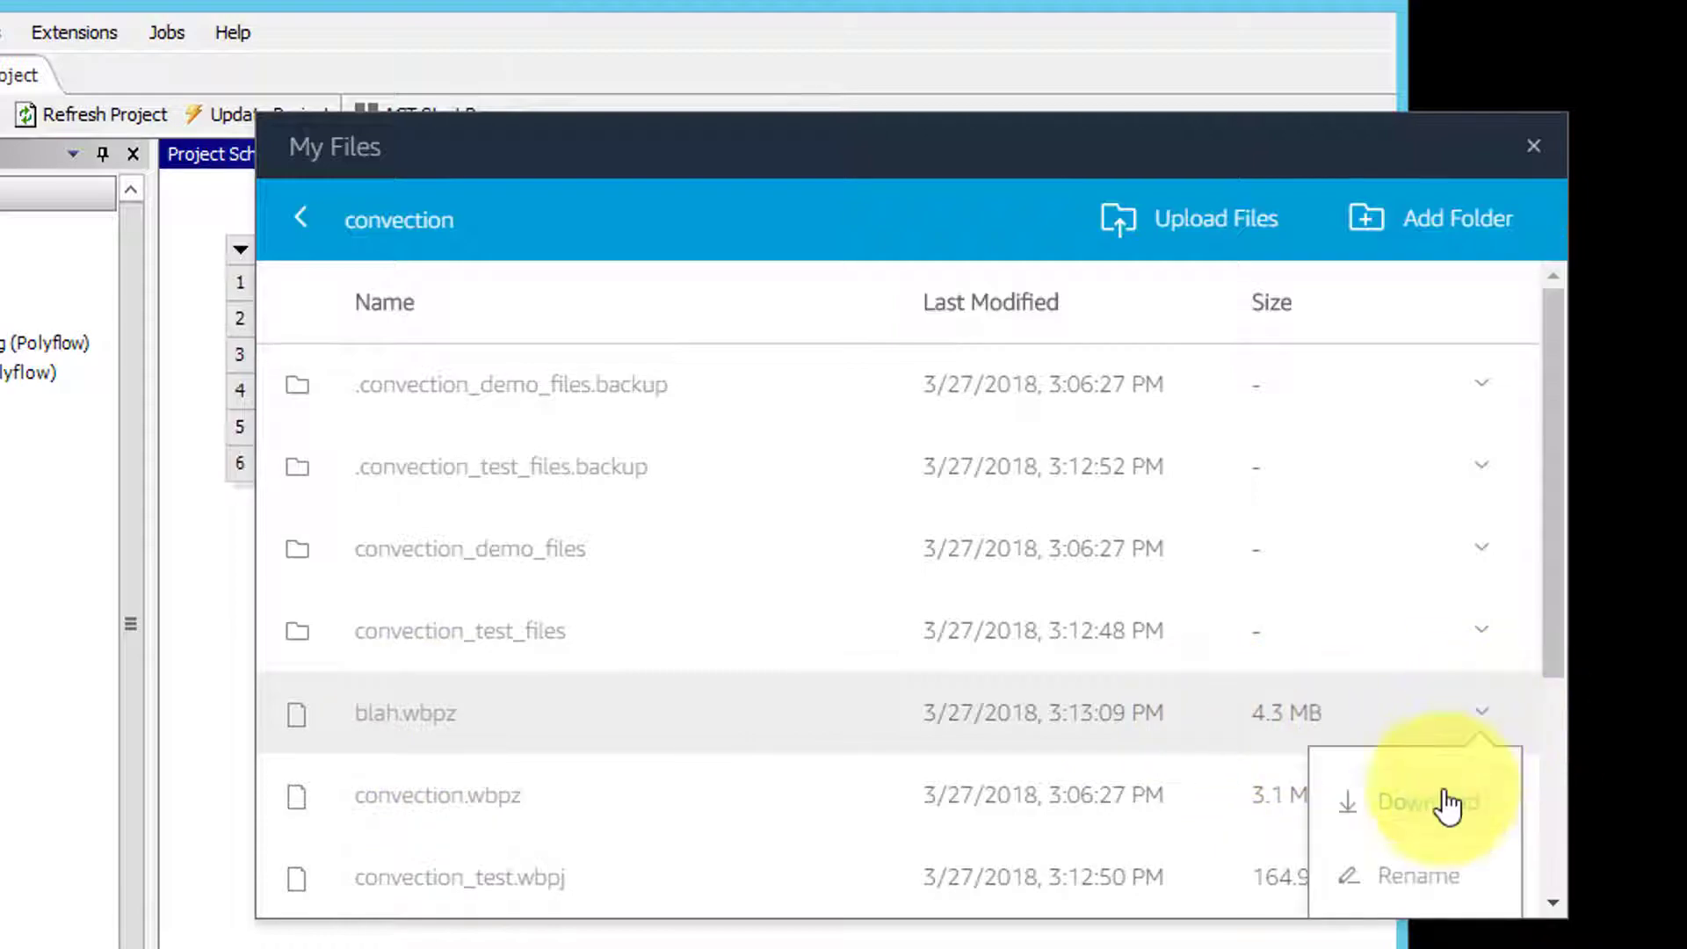
pyautogui.click(1425, 801)
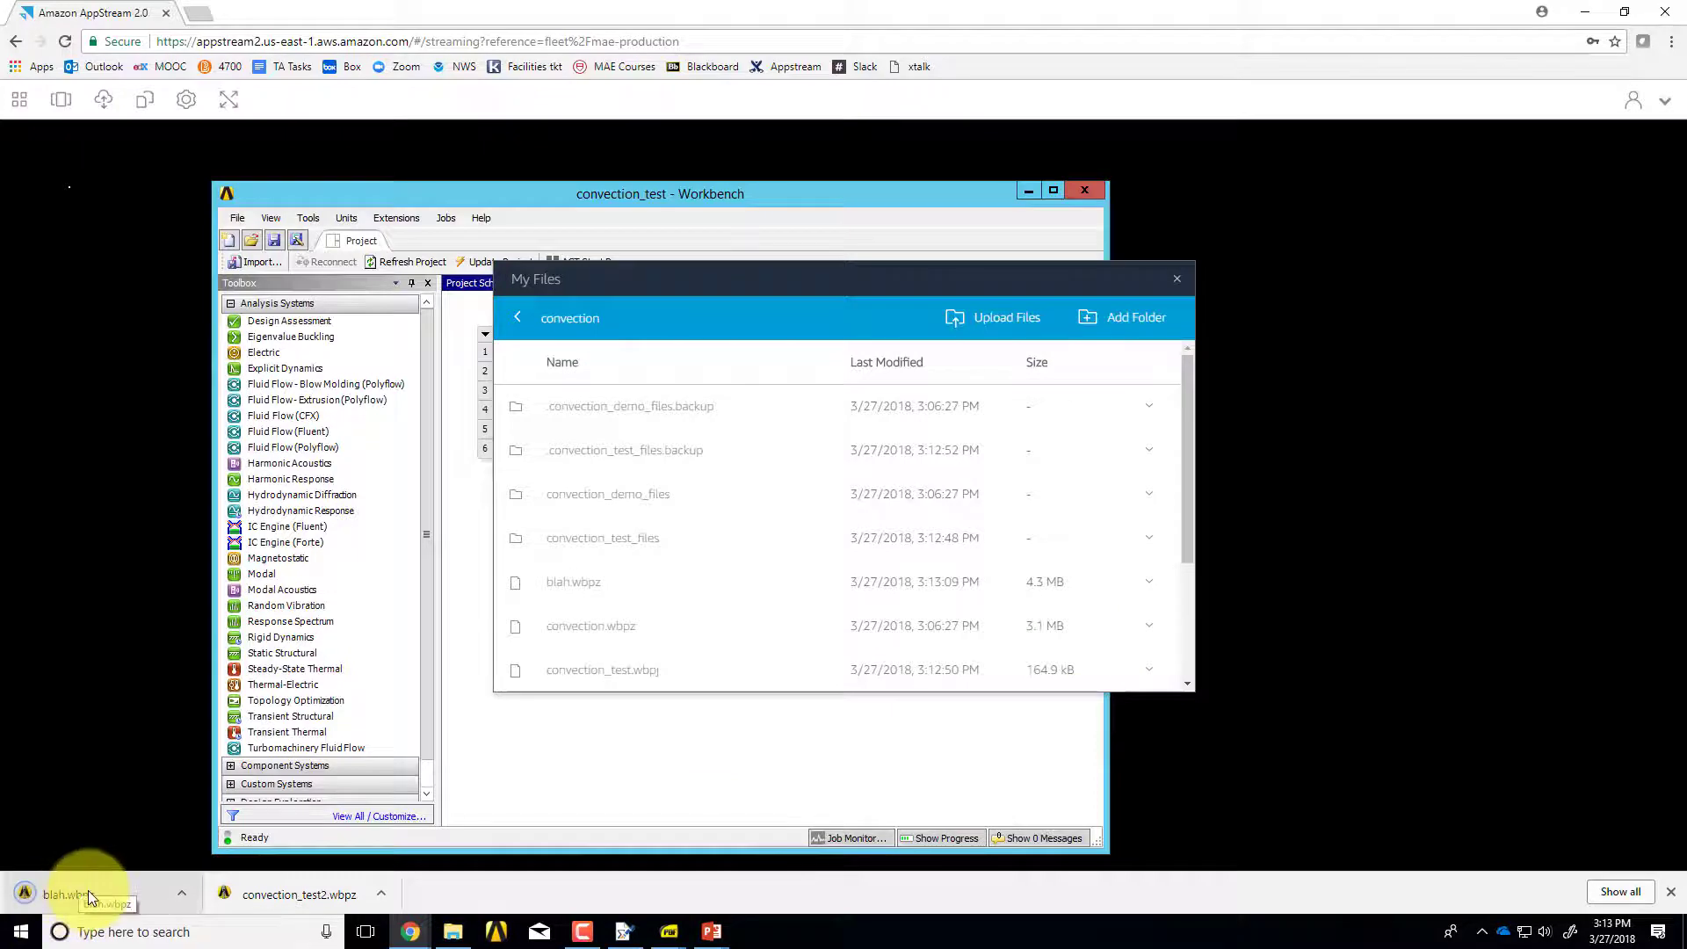
pyautogui.moveTo(689, 728)
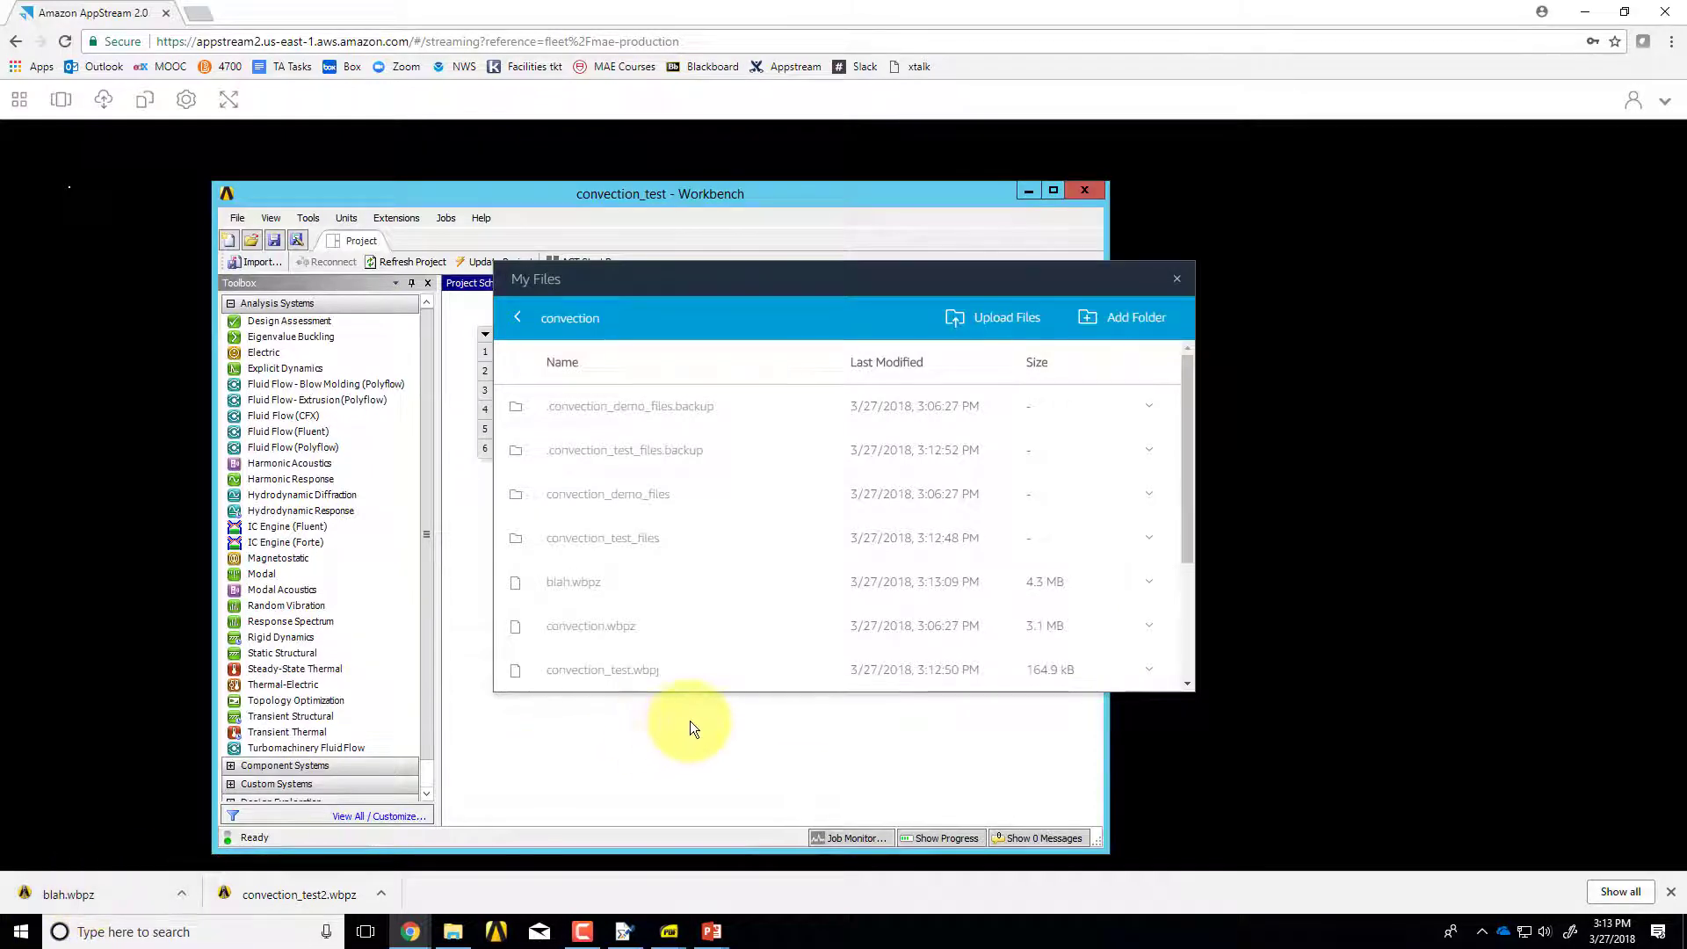
pyautogui.moveTo(371, 772)
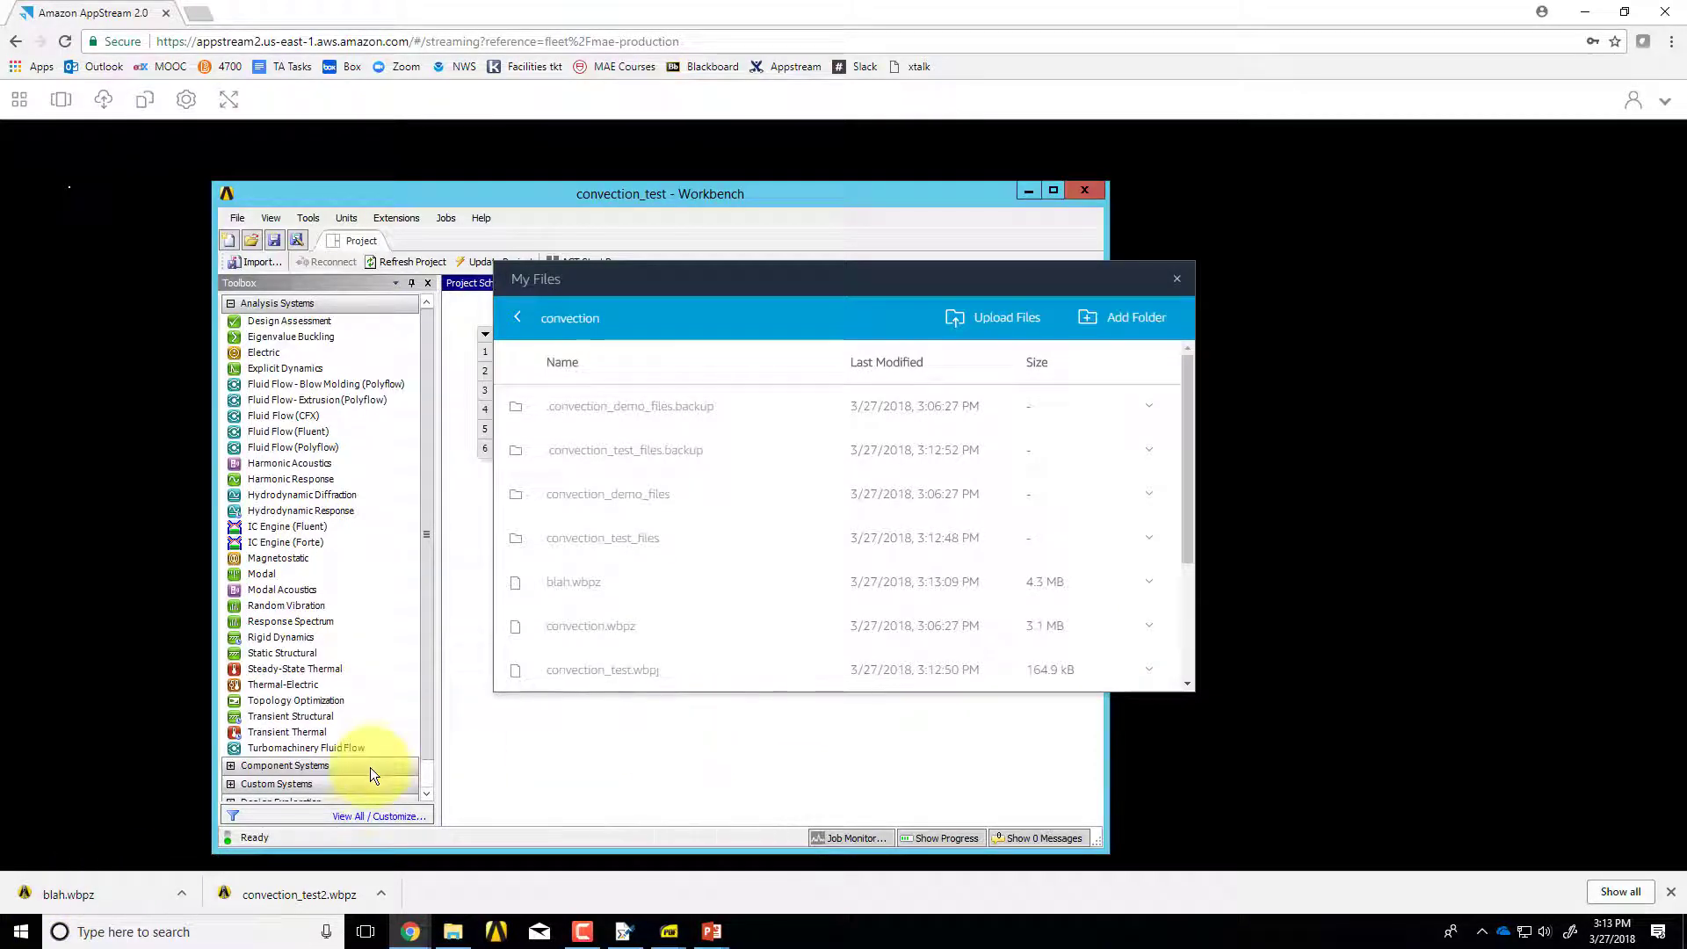
pyautogui.moveTo(688, 670)
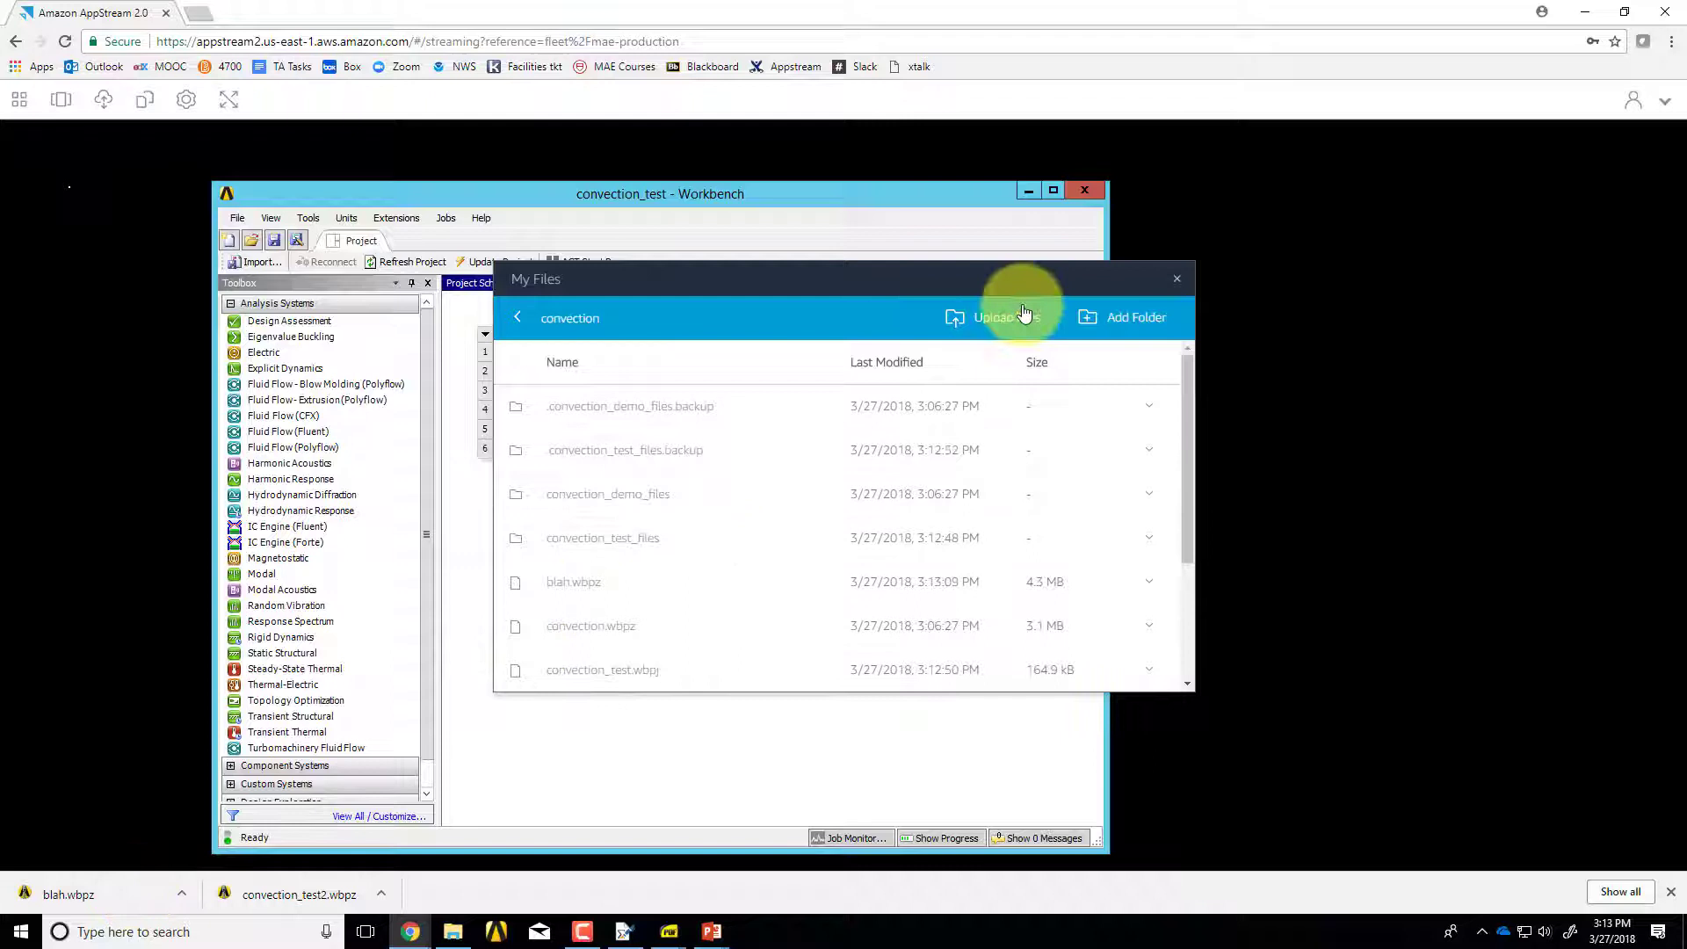
pyautogui.moveTo(823, 711)
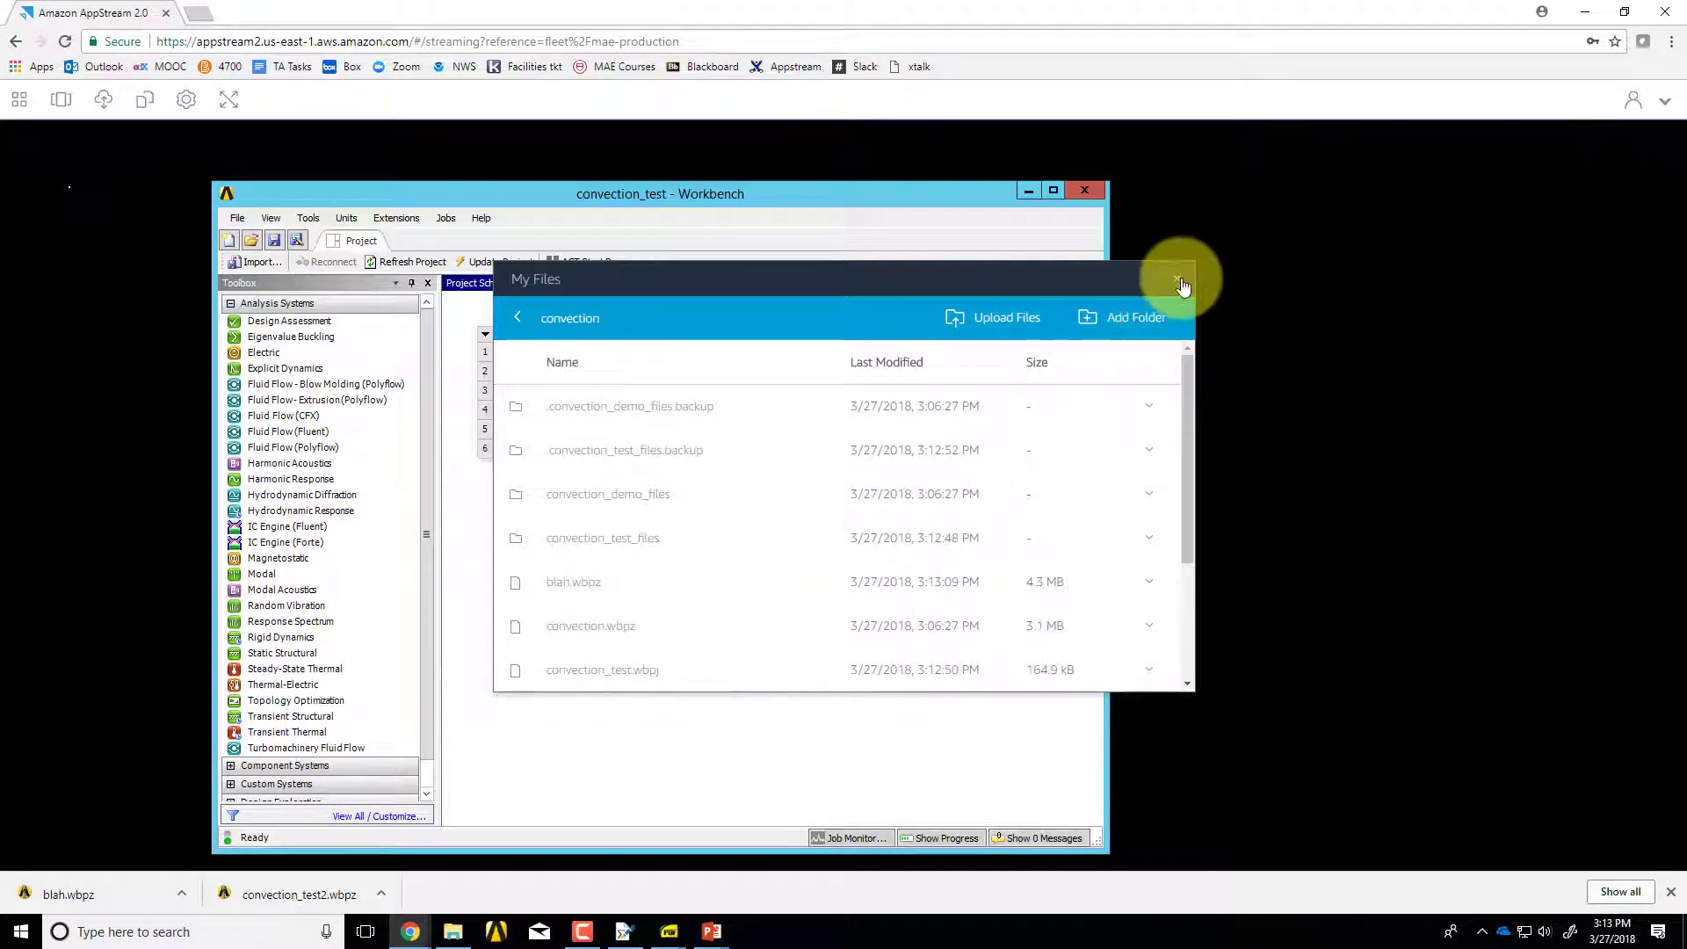
pyautogui.click(1180, 282)
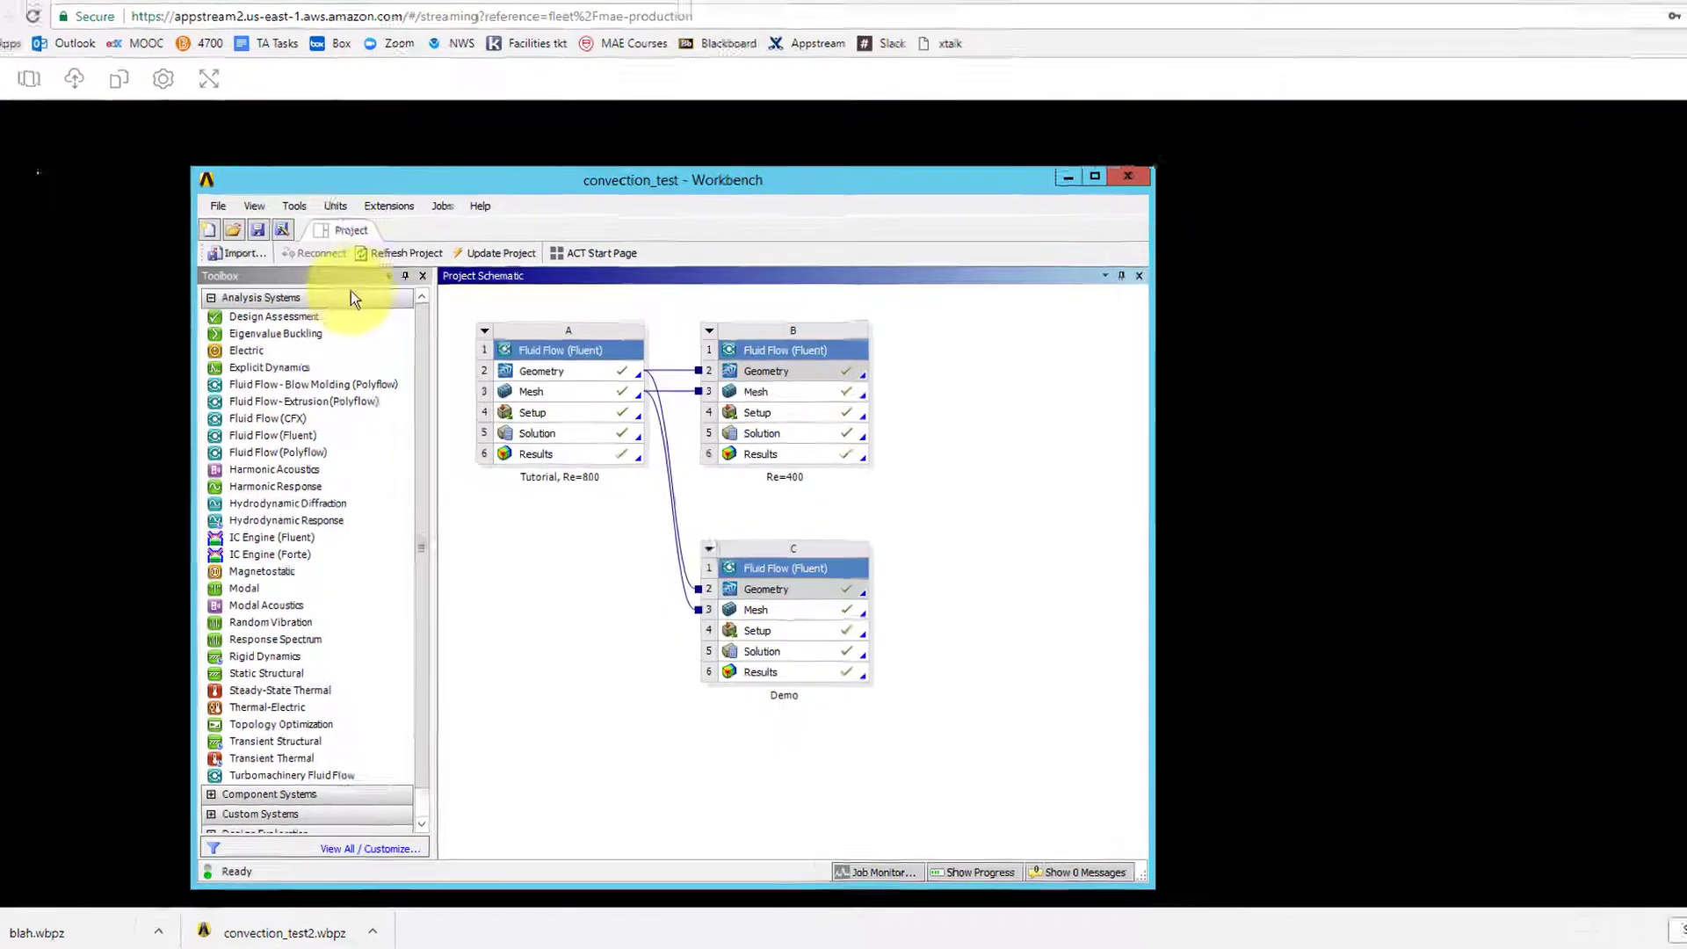
# - Restore blah.wbpz and save the restored project under the name blah
pyautogui.click(217, 206)
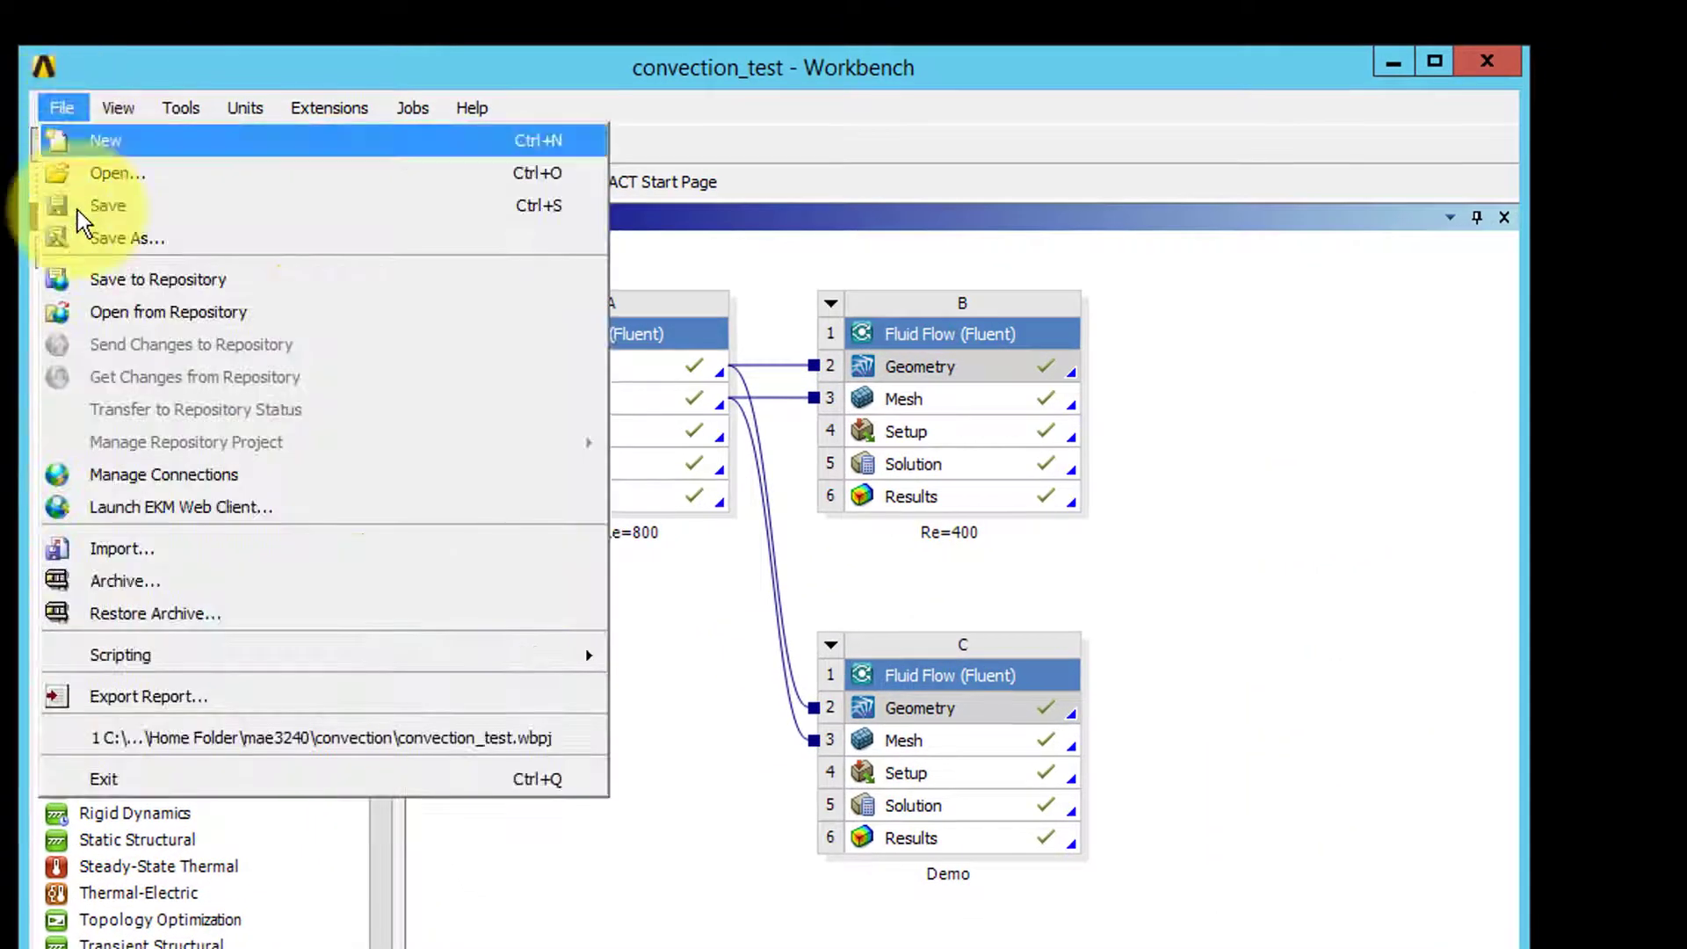
pyautogui.click(153, 613)
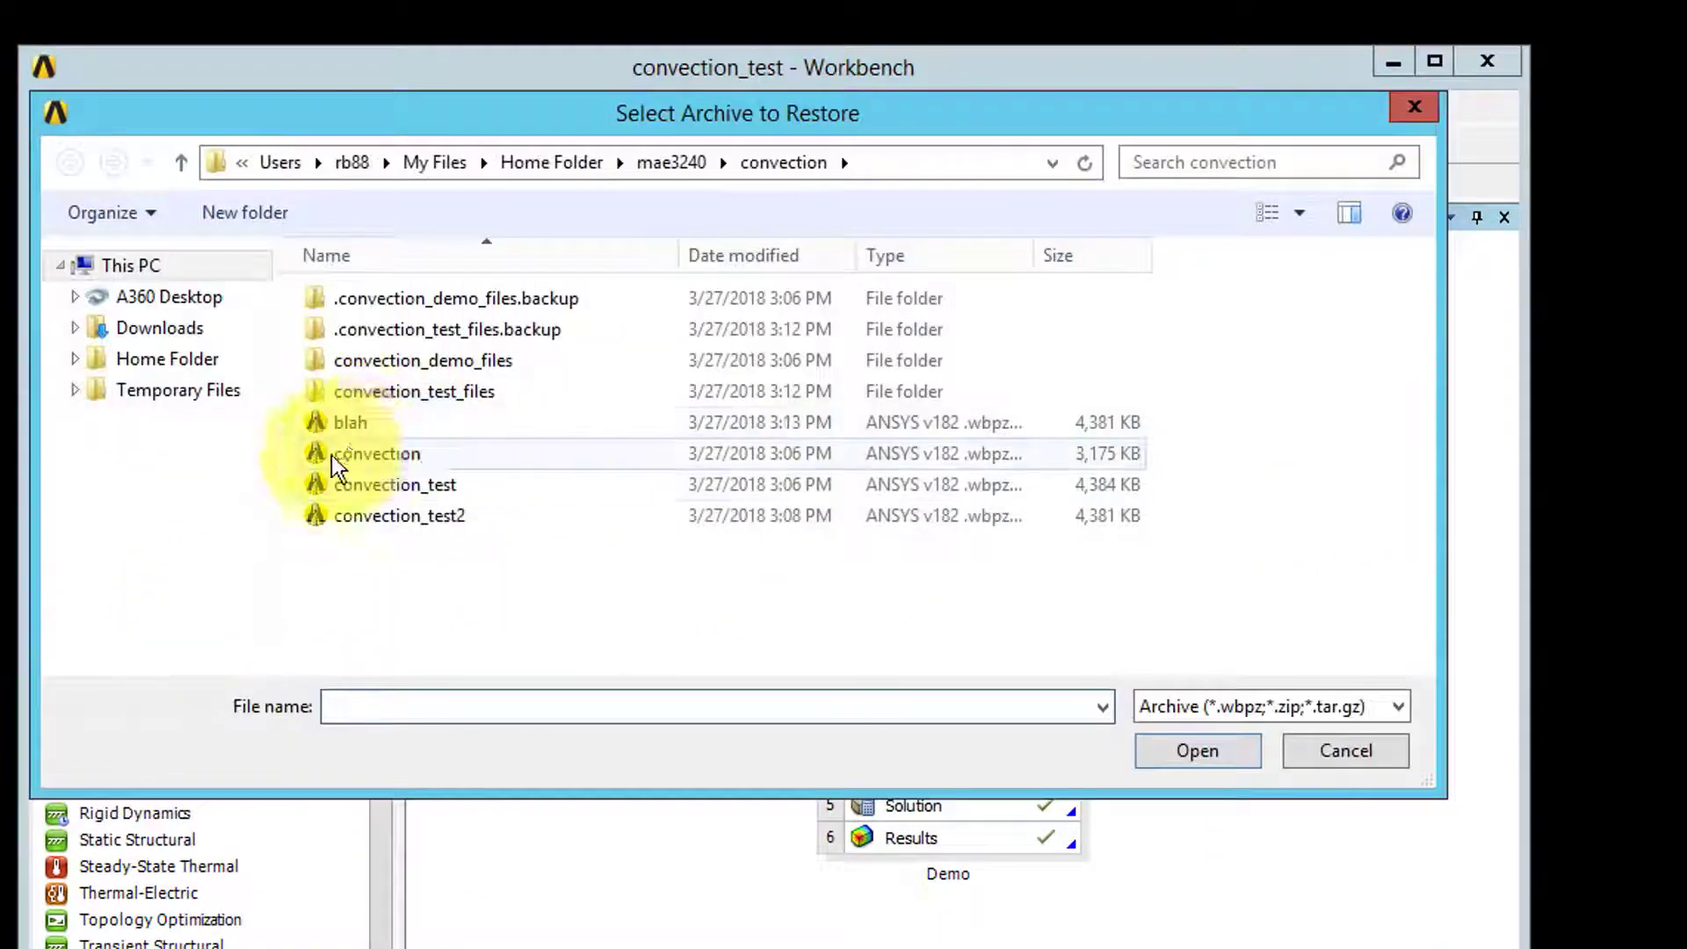
pyautogui.click(351, 421)
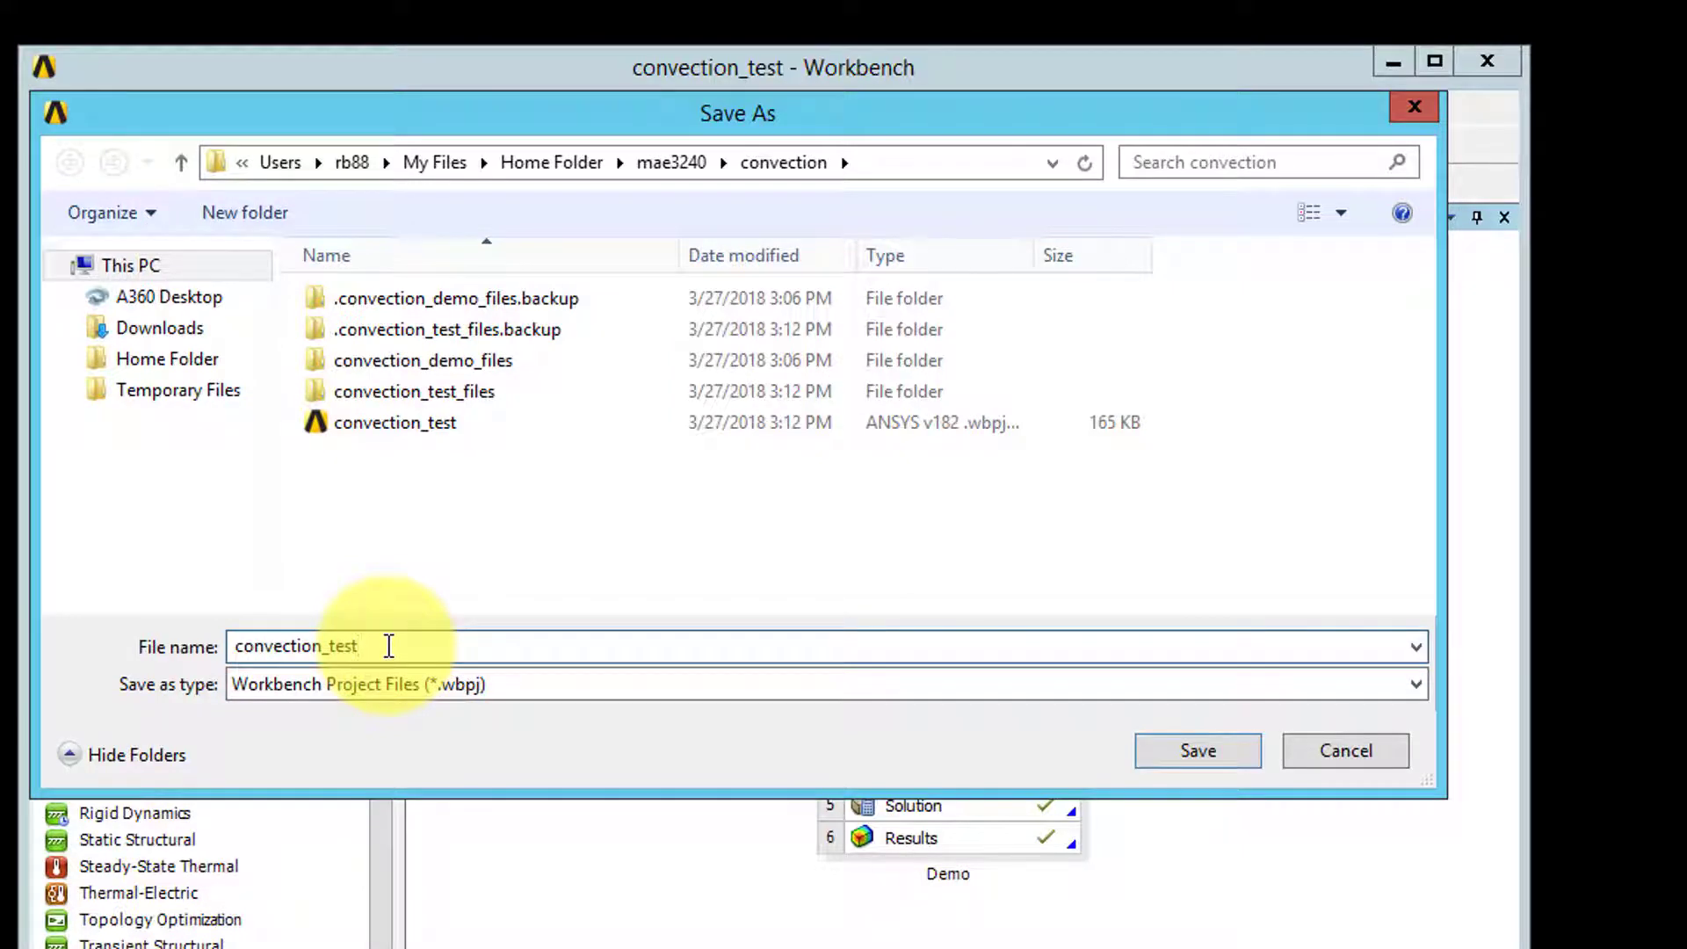
pyautogui.write('b')
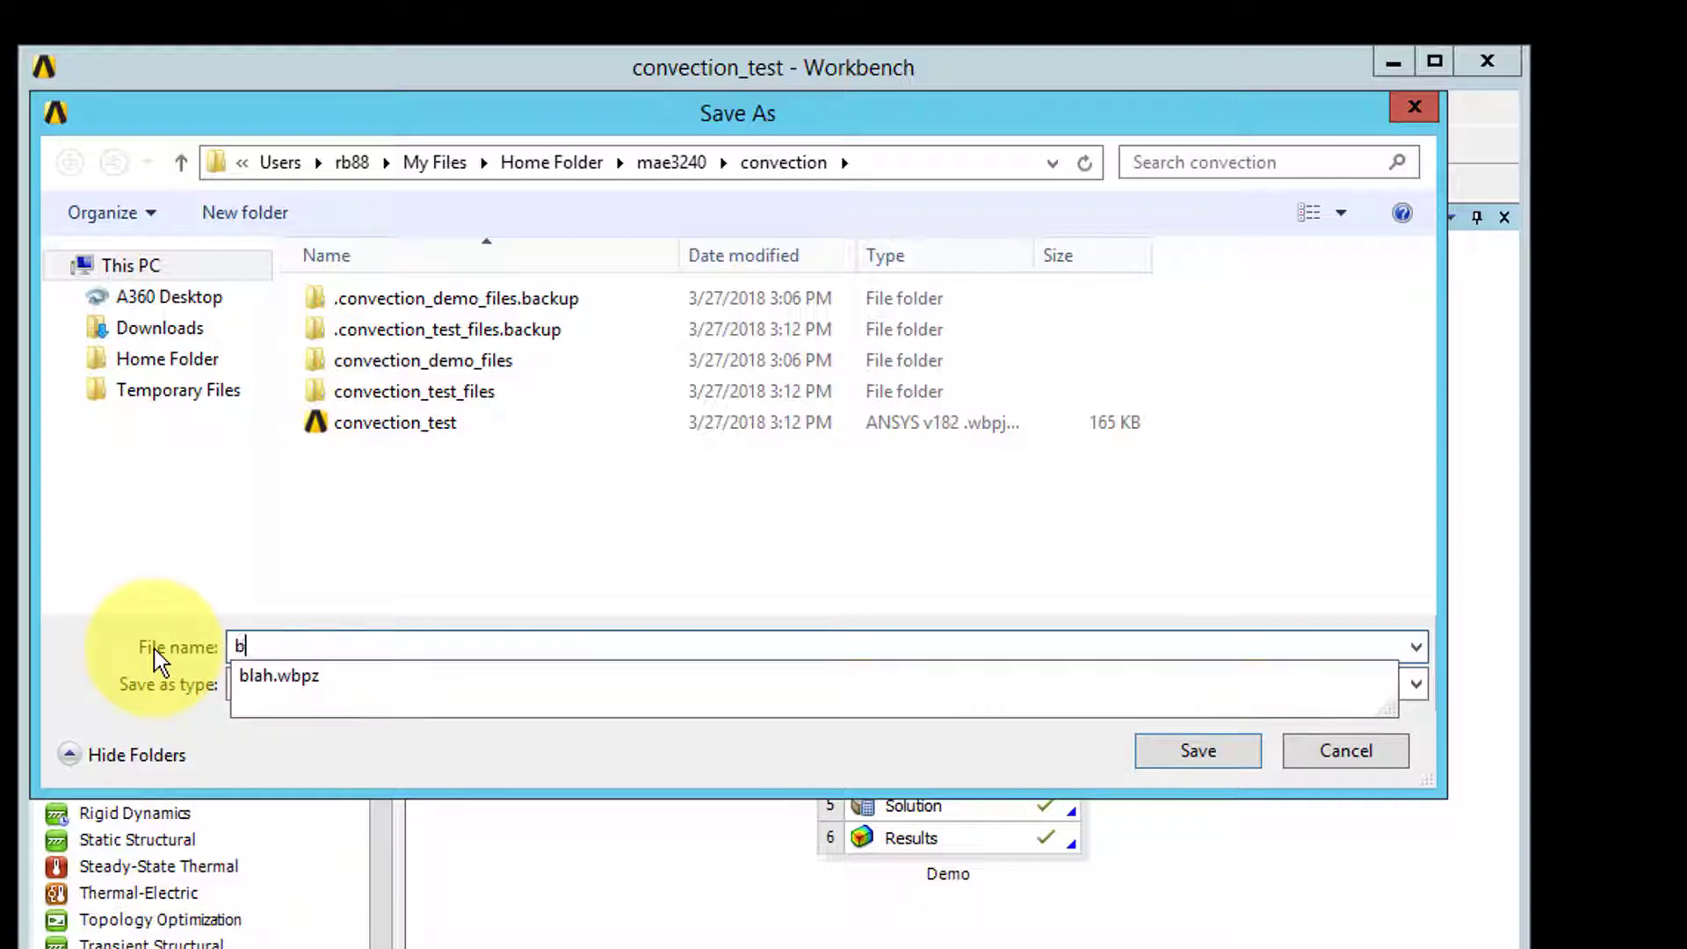
pyautogui.click(1195, 749)
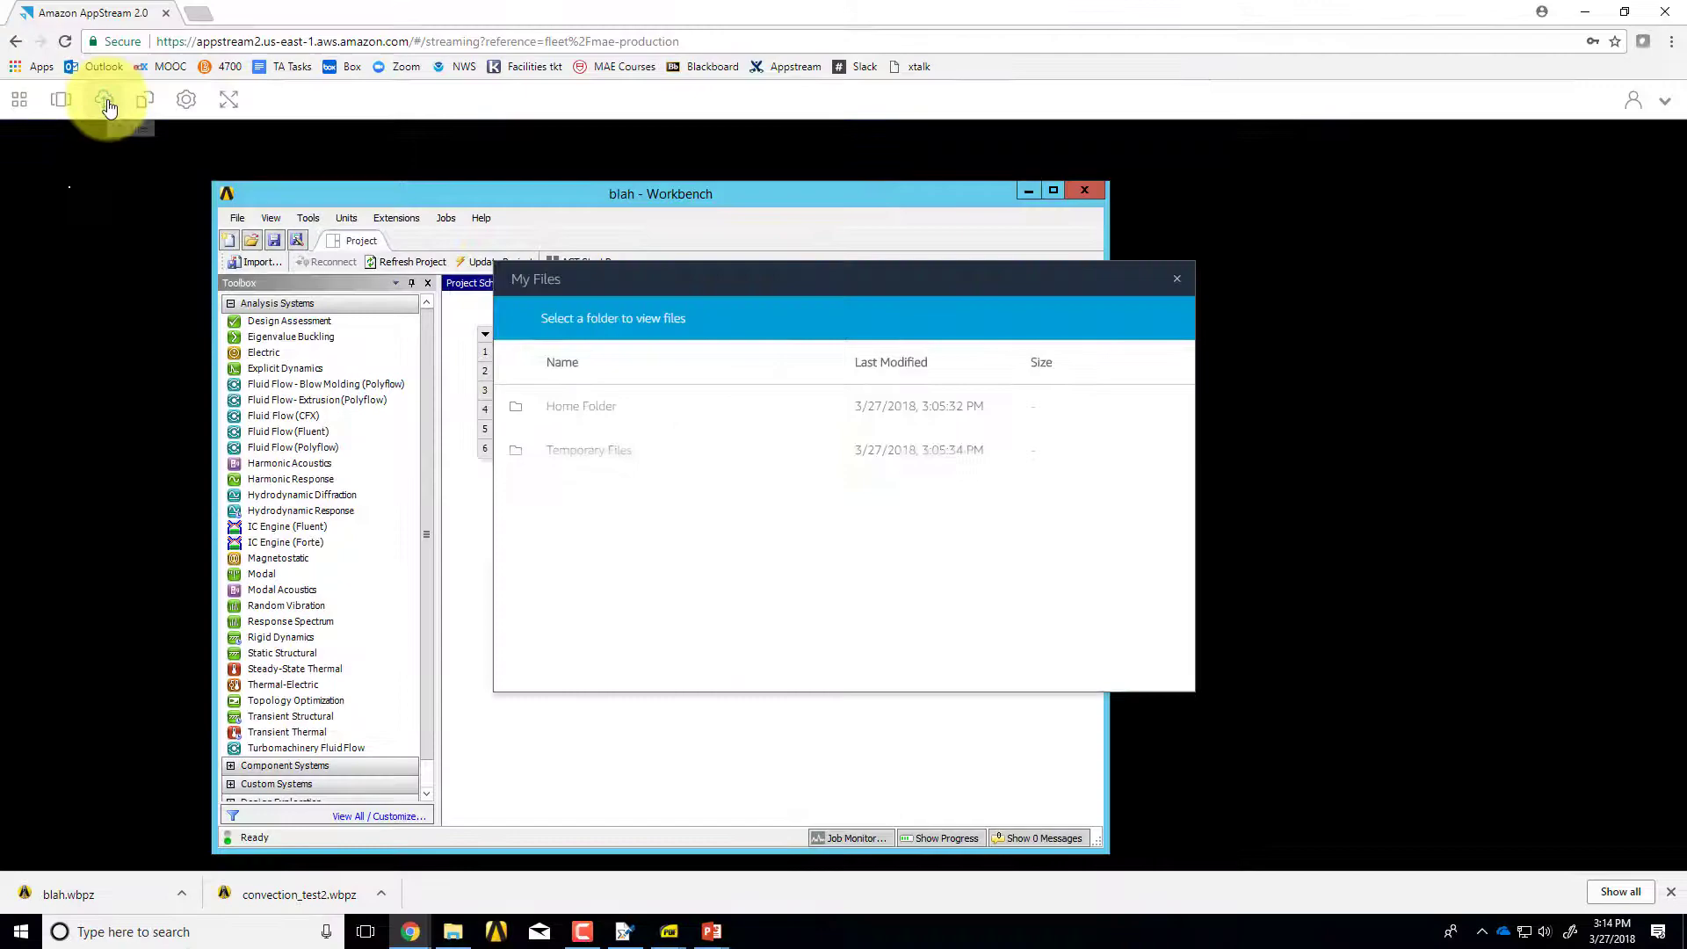
# - Open the Home Folder in My Files to check for blah.wbpj and blah_files
pyautogui.click(580, 406)
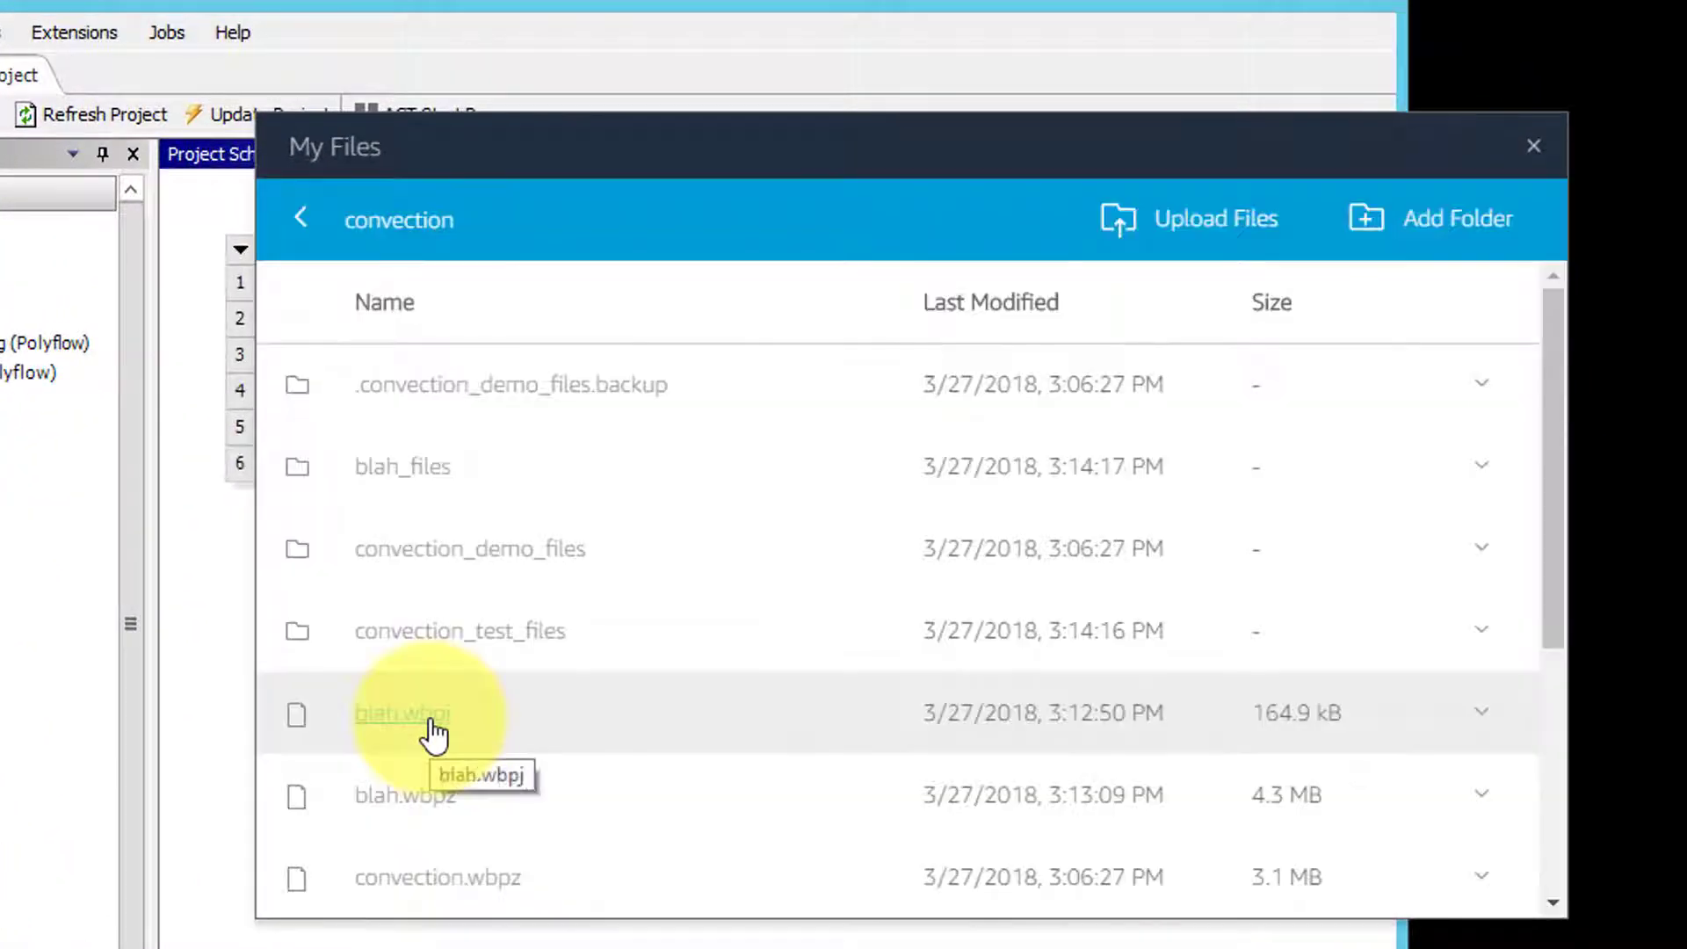
pyautogui.moveTo(457, 479)
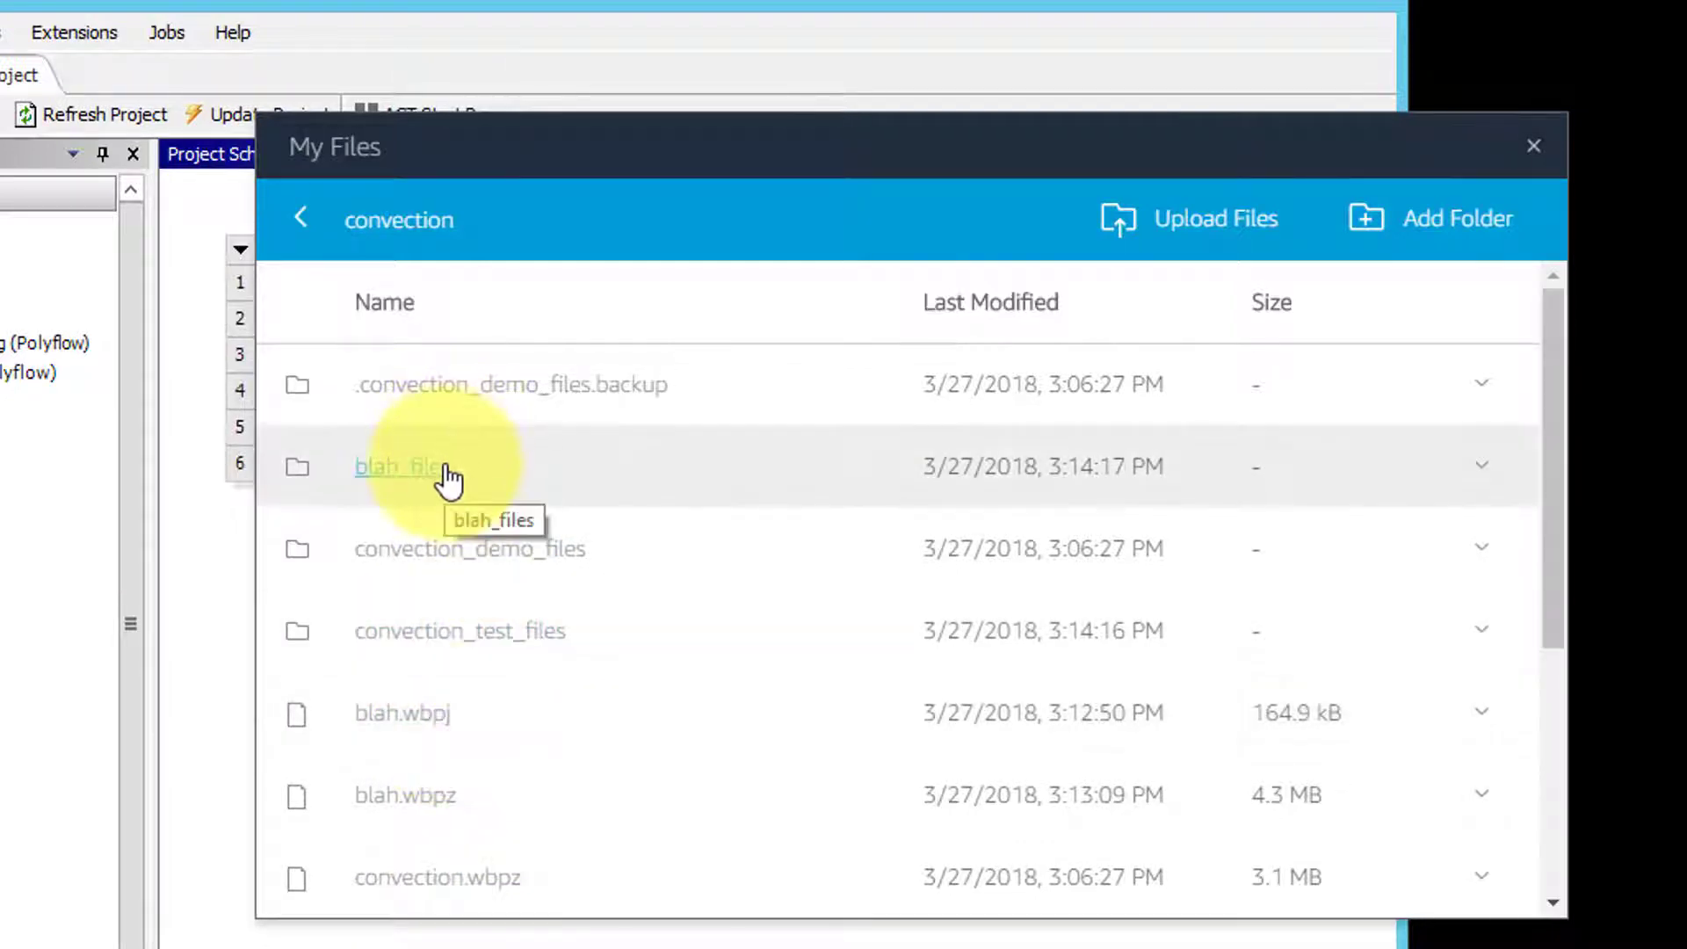
pyautogui.moveTo(371, 479)
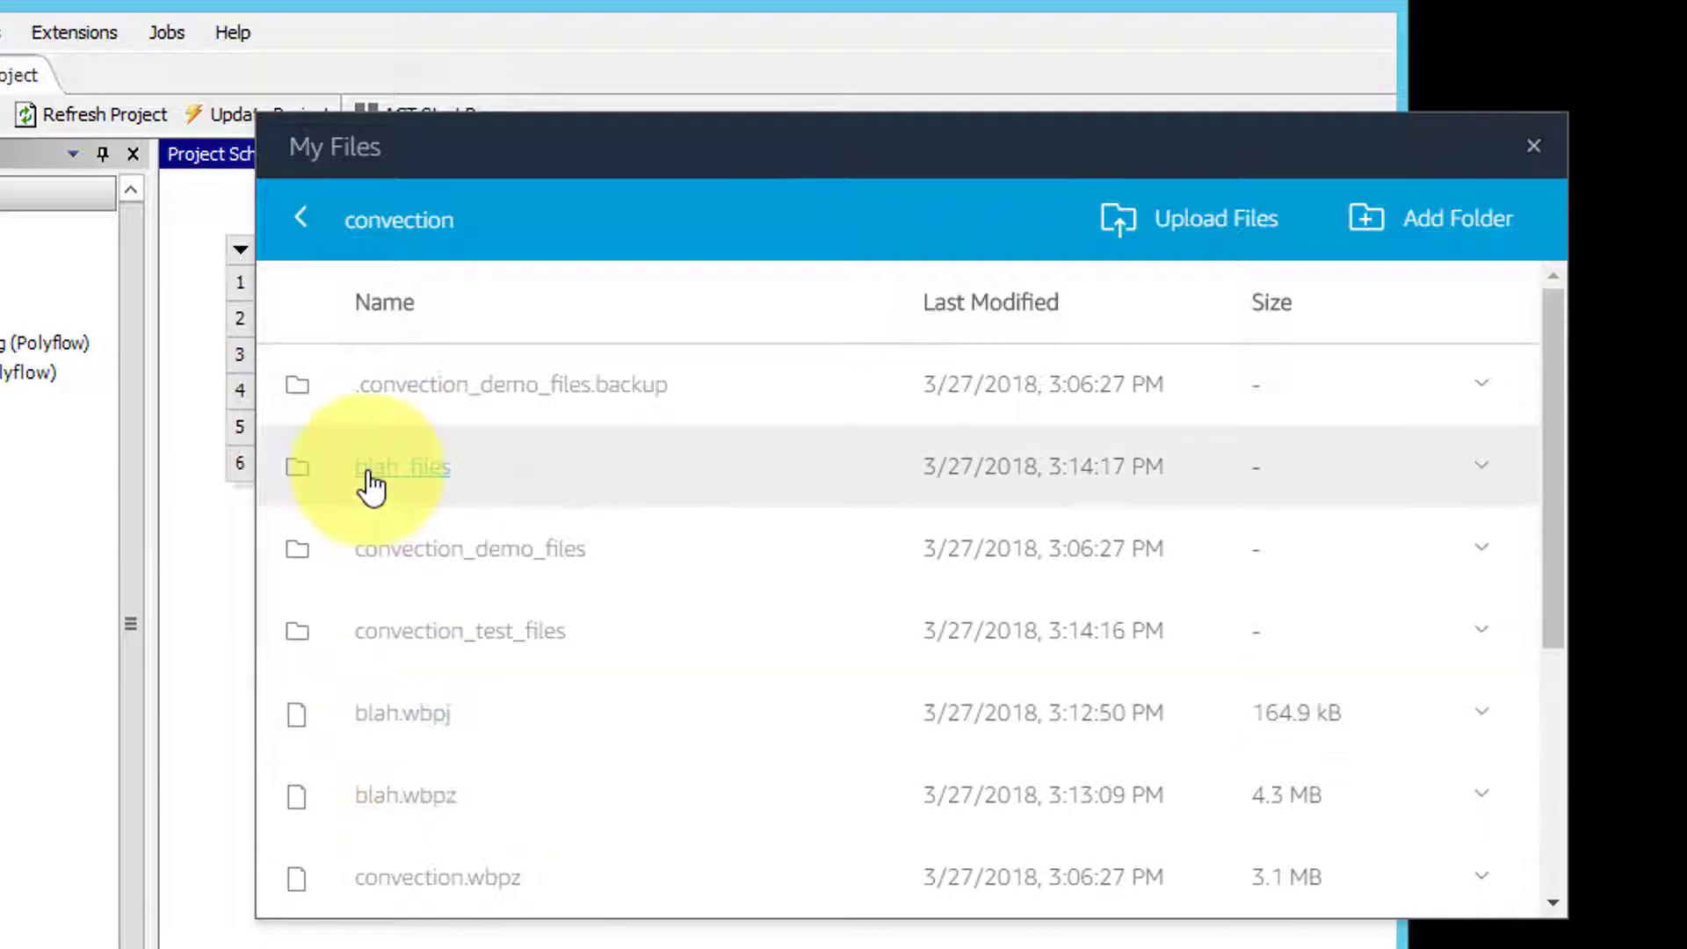
pyautogui.moveTo(417, 484)
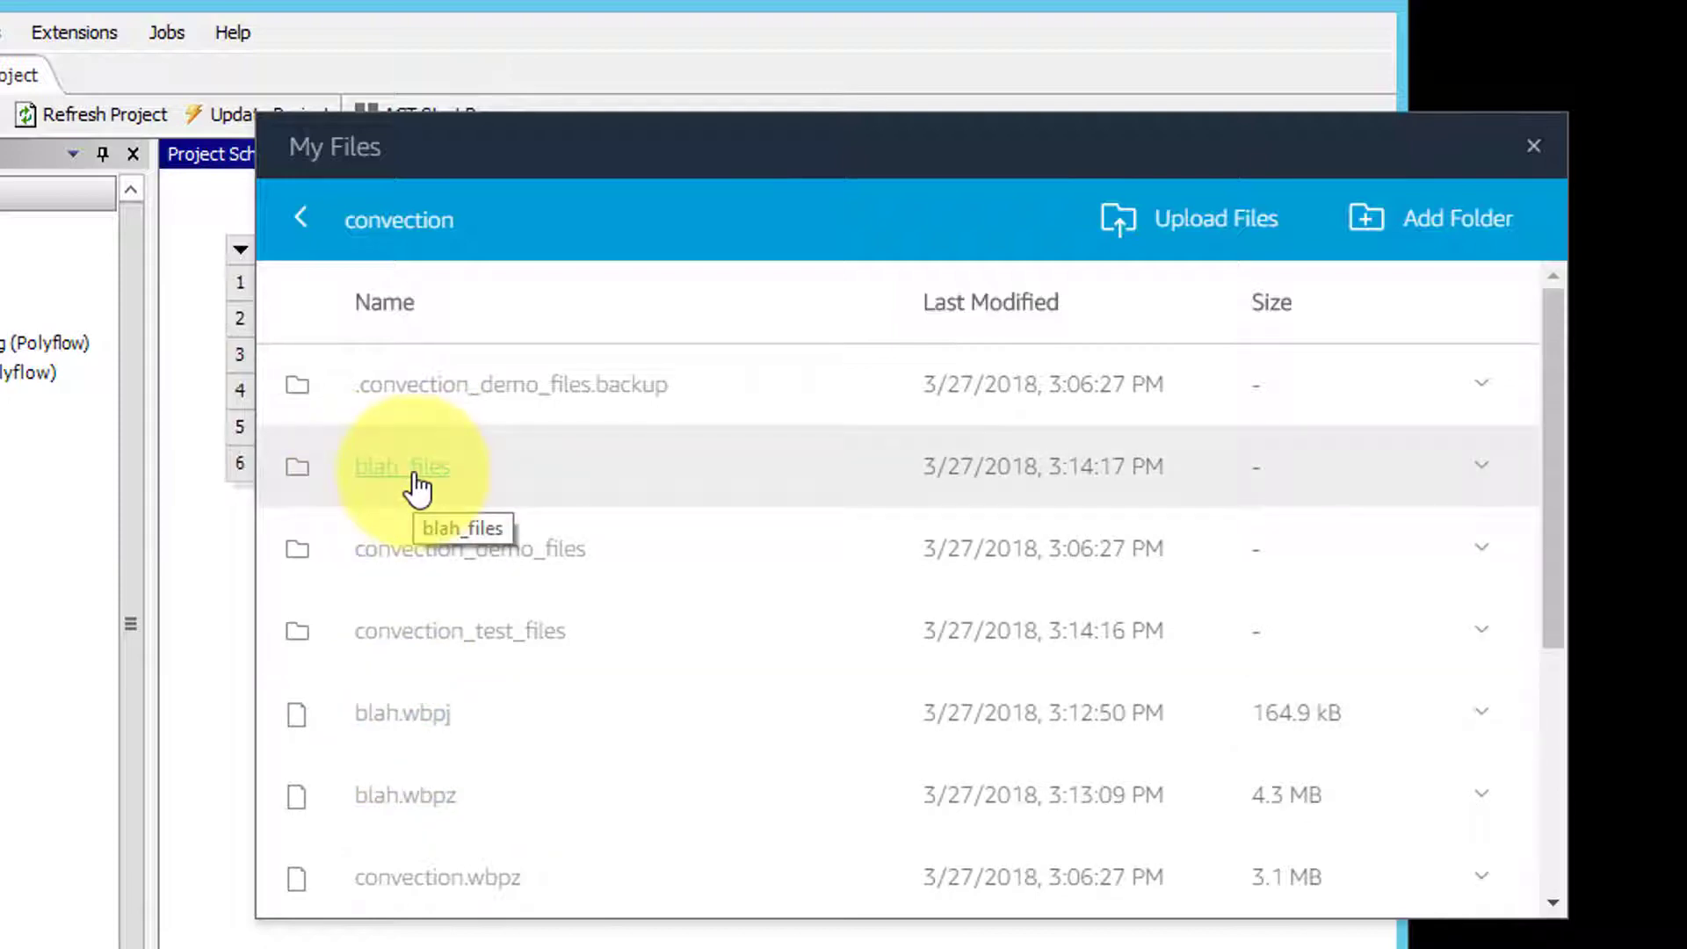
pyautogui.moveTo(431, 817)
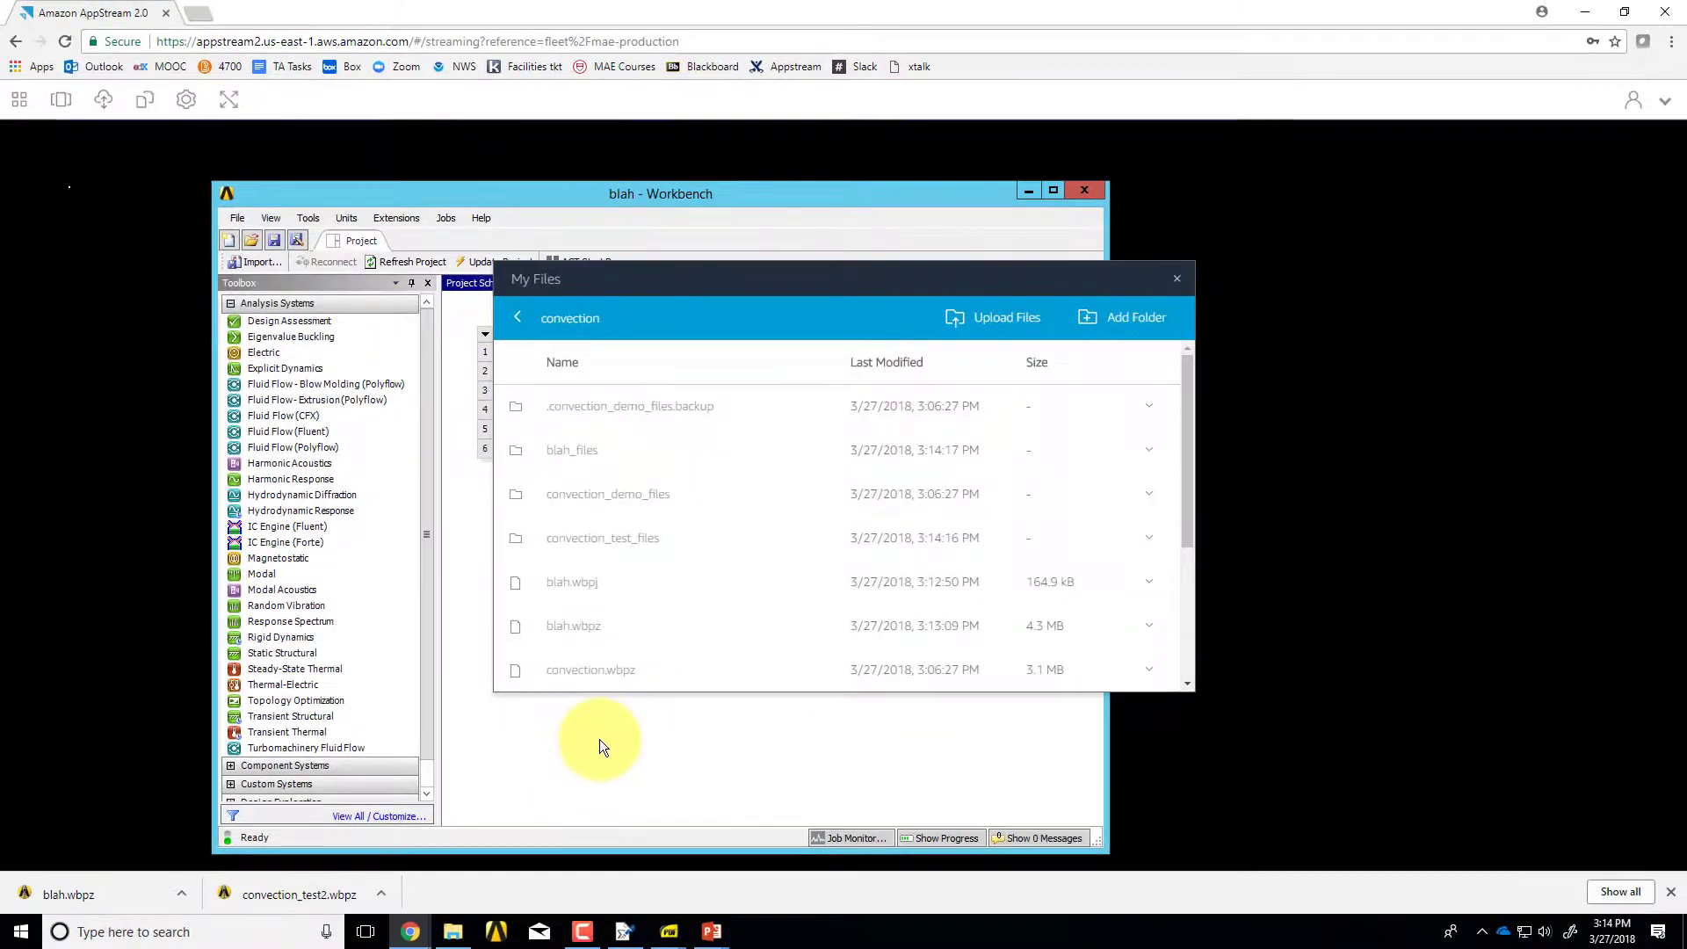
pyautogui.moveTo(897, 255)
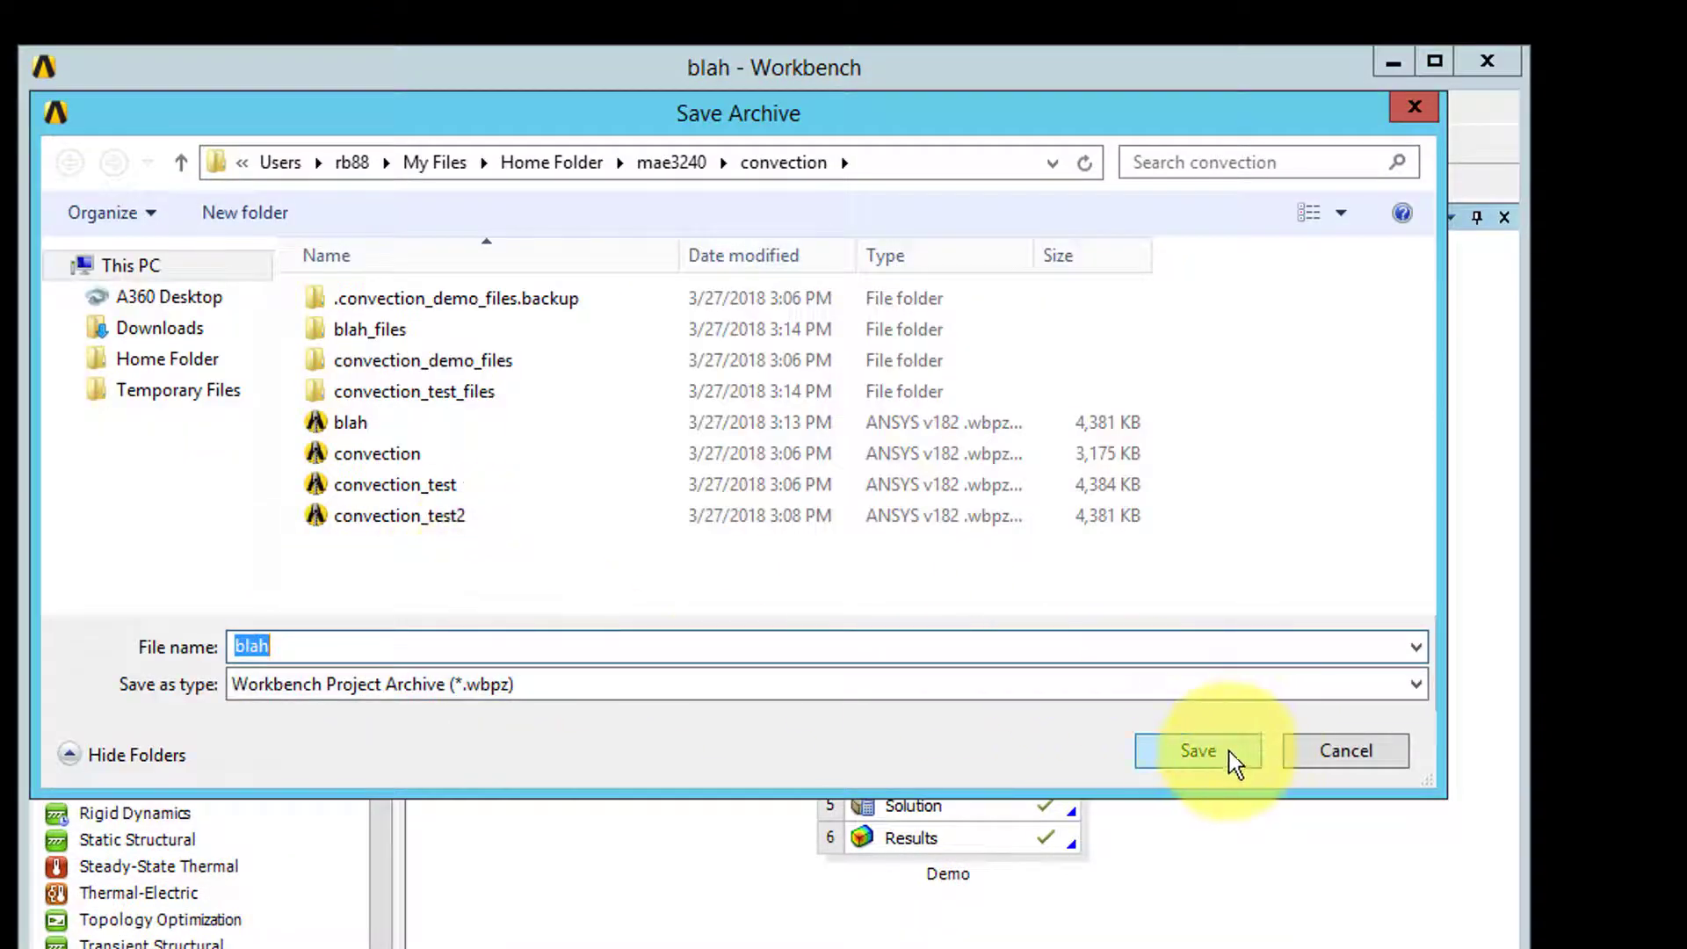
# - Save the archive as blah, confirm replacing the existing blah.wbpz, and create it
pyautogui.click(1197, 749)
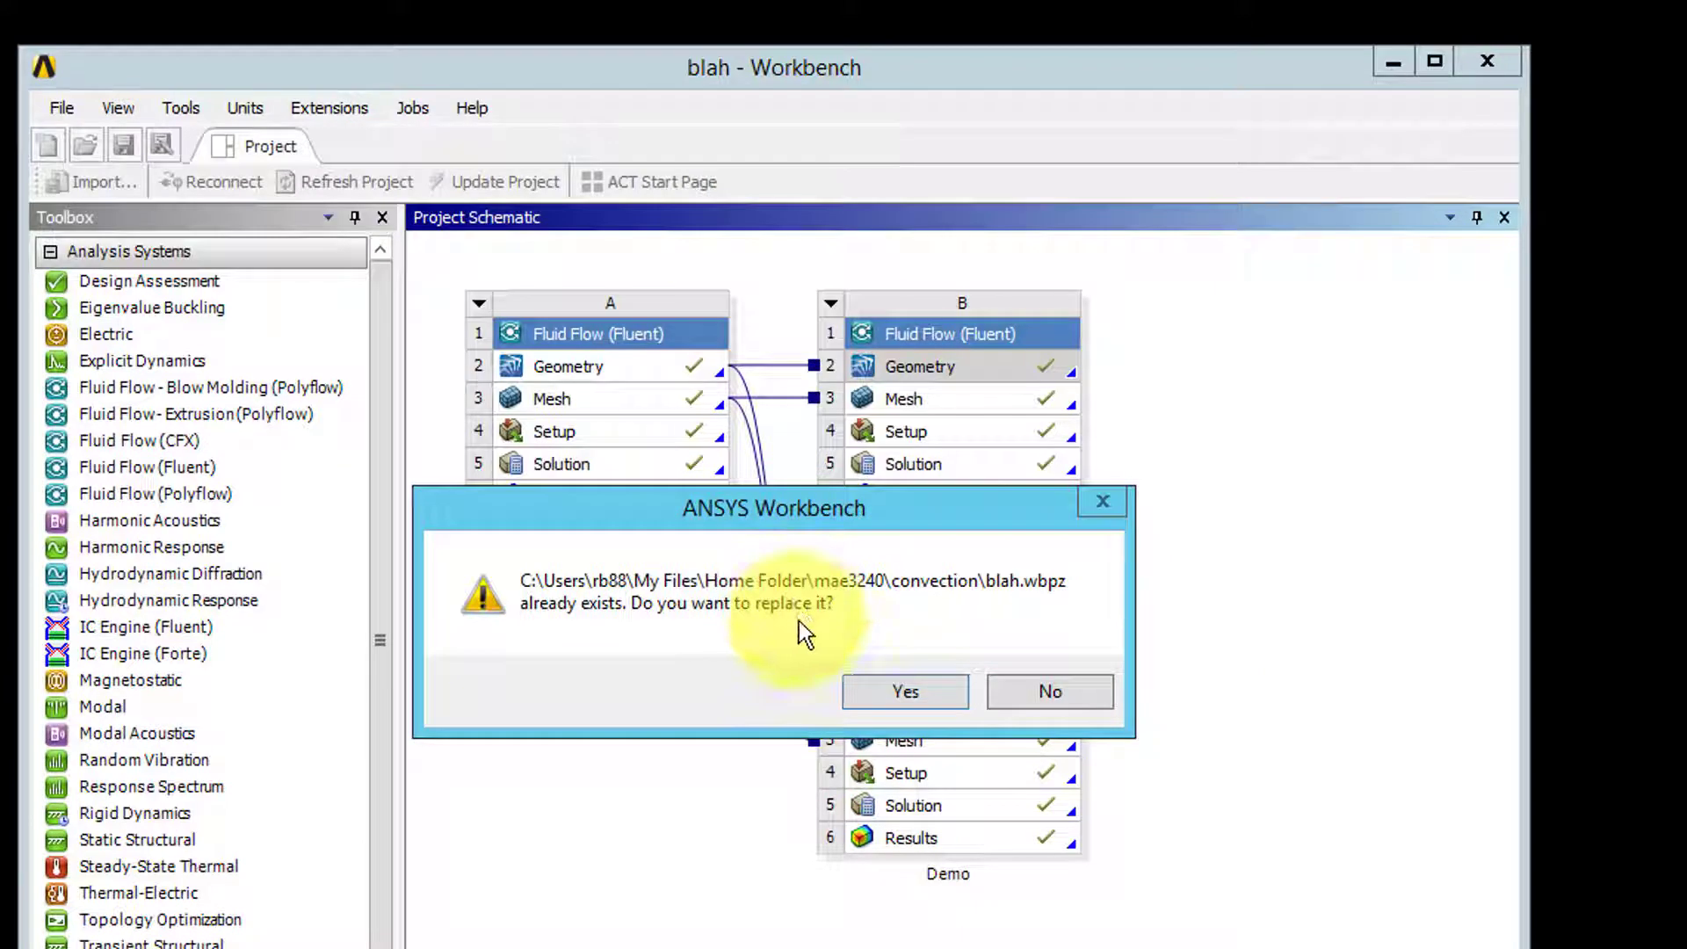
pyautogui.click(904, 690)
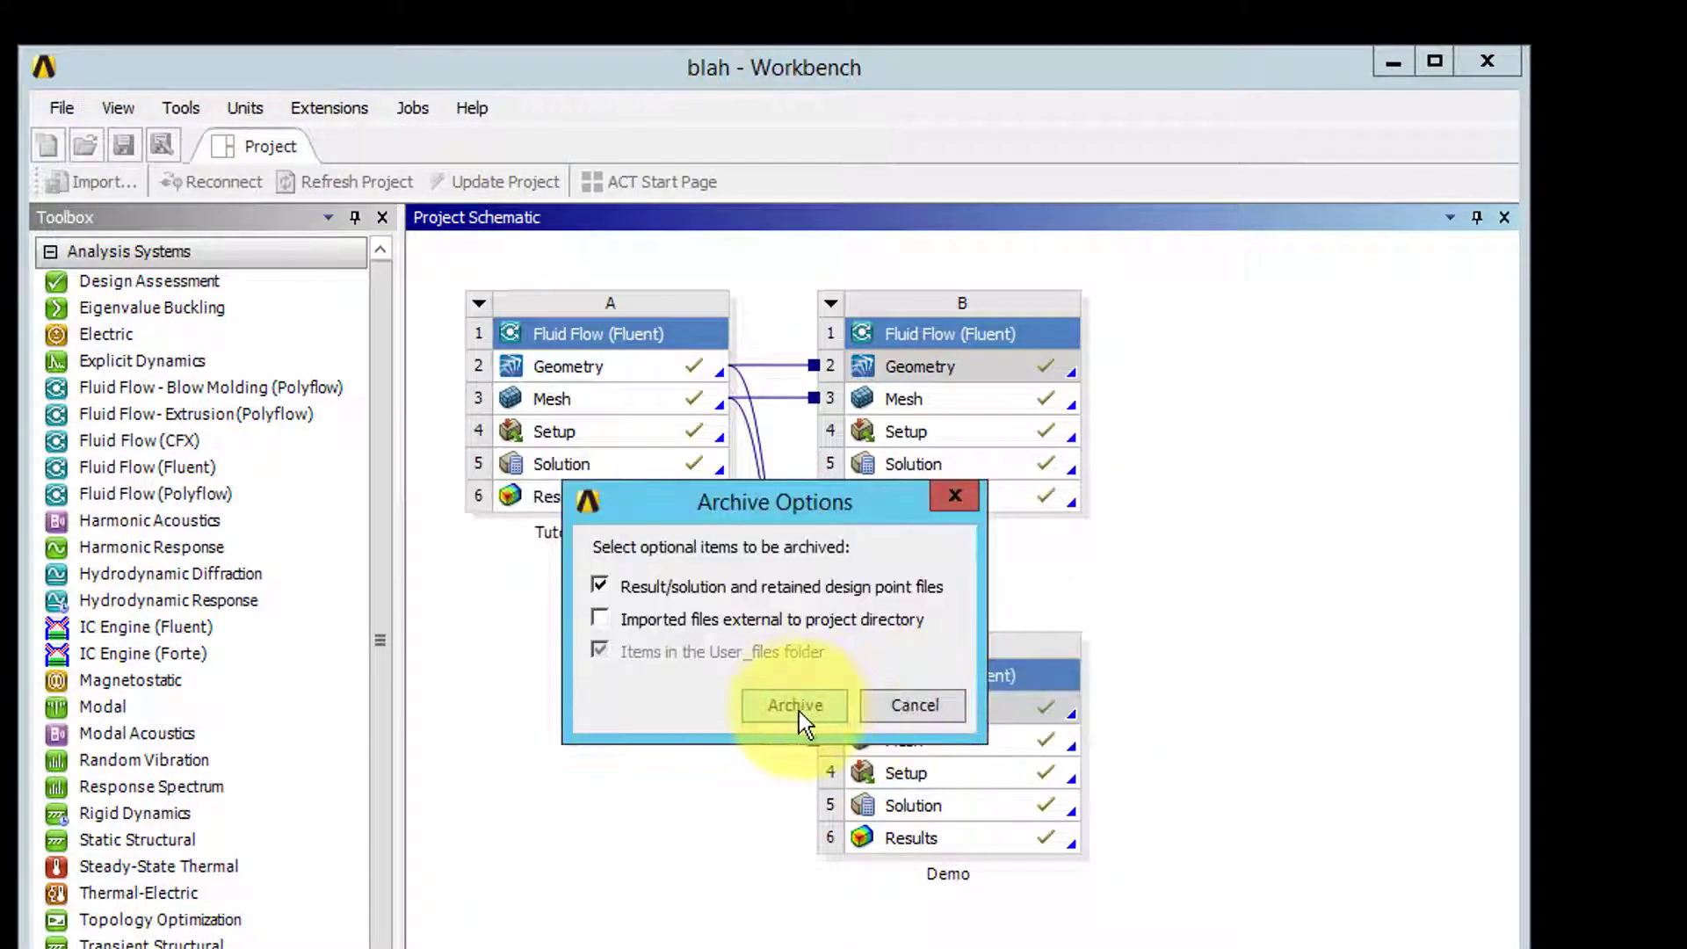
pyautogui.click(794, 704)
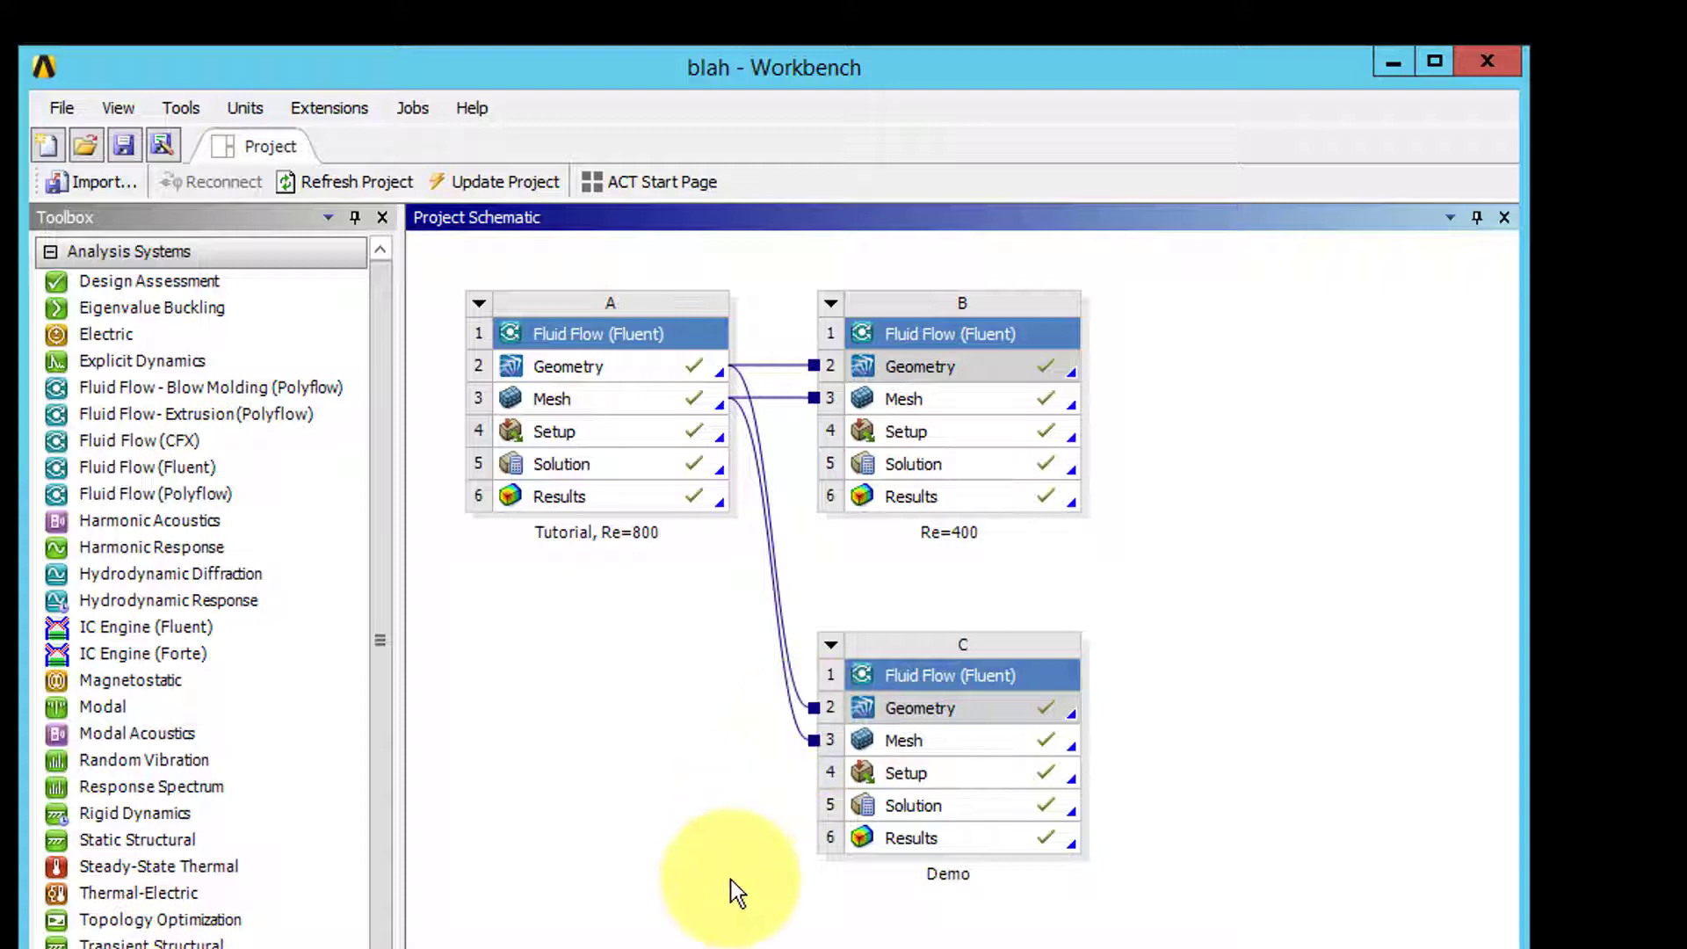
pyautogui.moveTo(753, 901)
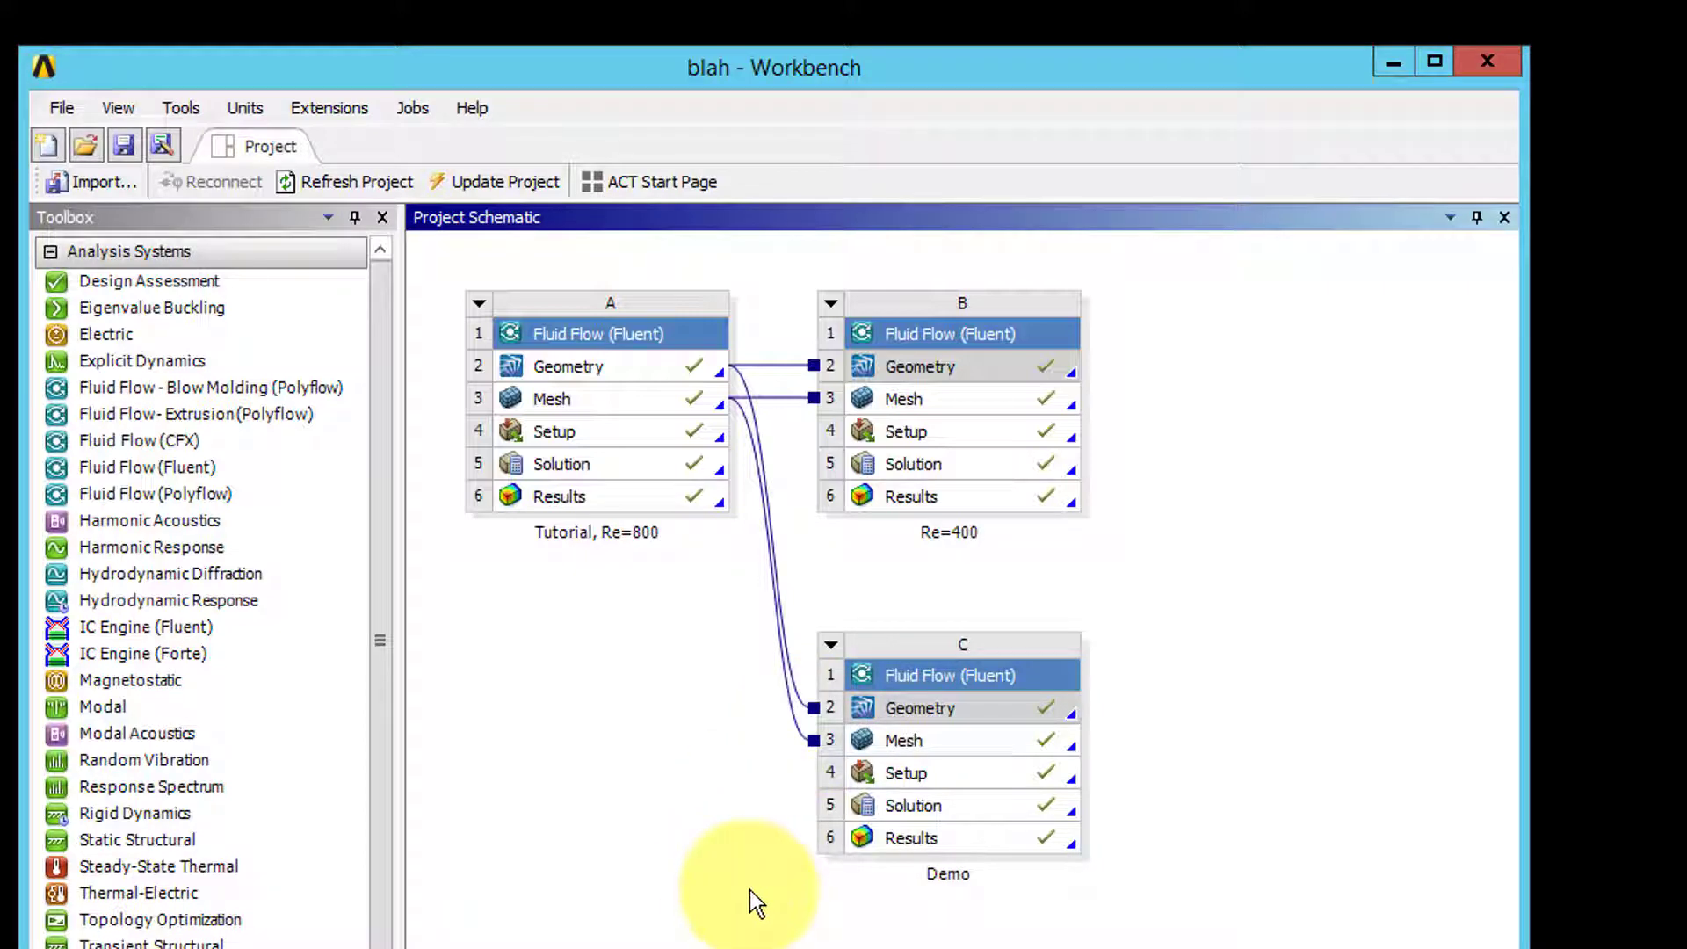